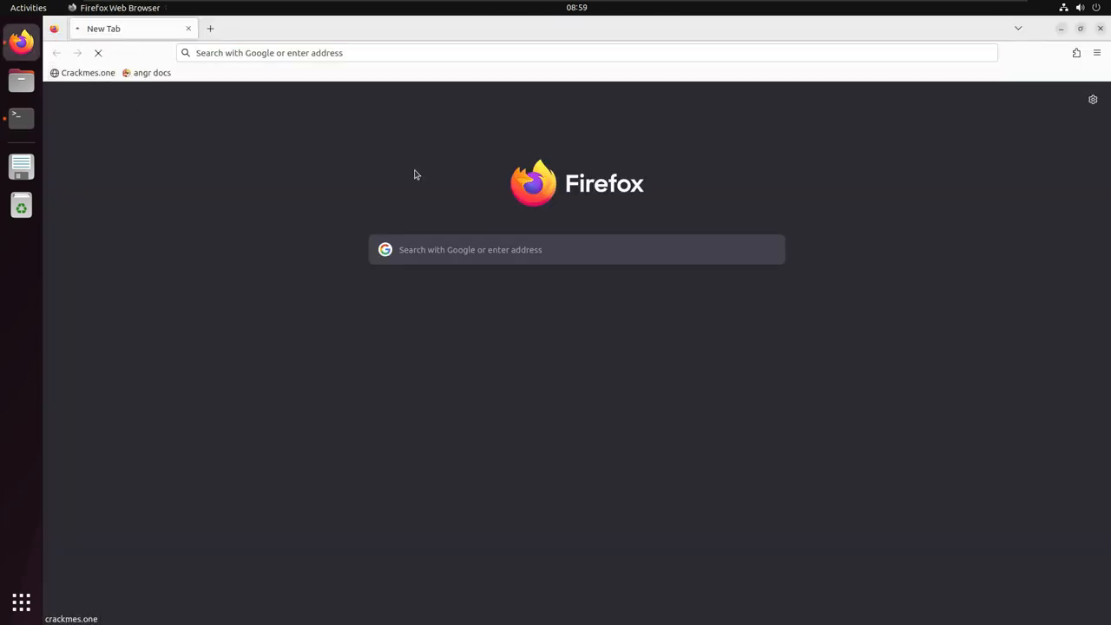
From the crackmes.one bookmark, find the x86-64 'Just In Time' crackme and start its download
{"action": "left_click", "coordinate": [87, 73]}
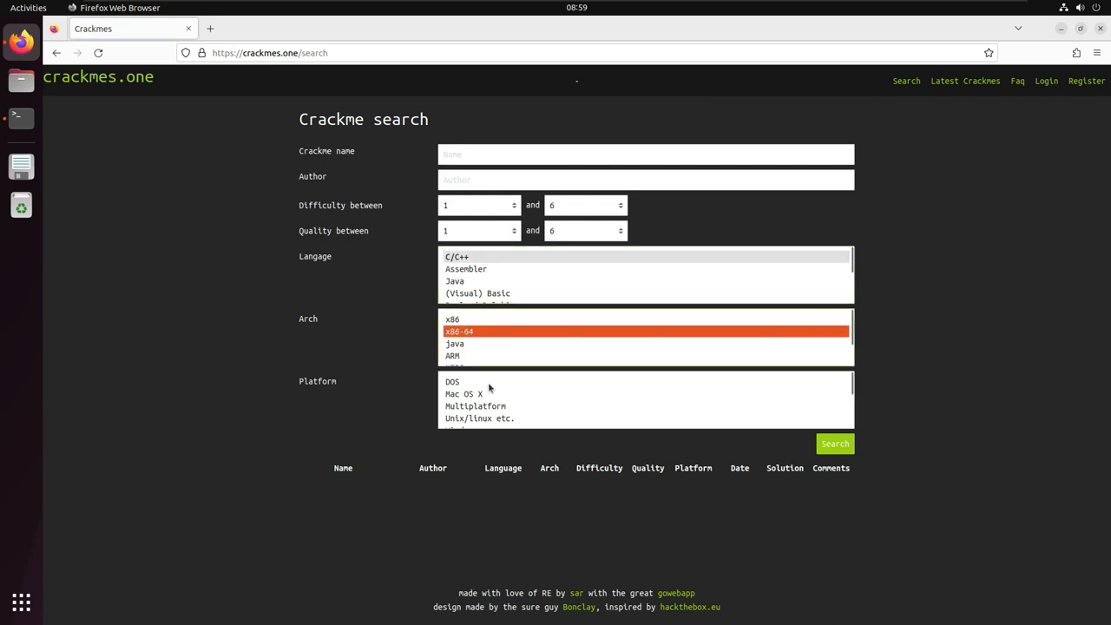
{"action": "left_click", "coordinate": [833, 445]}
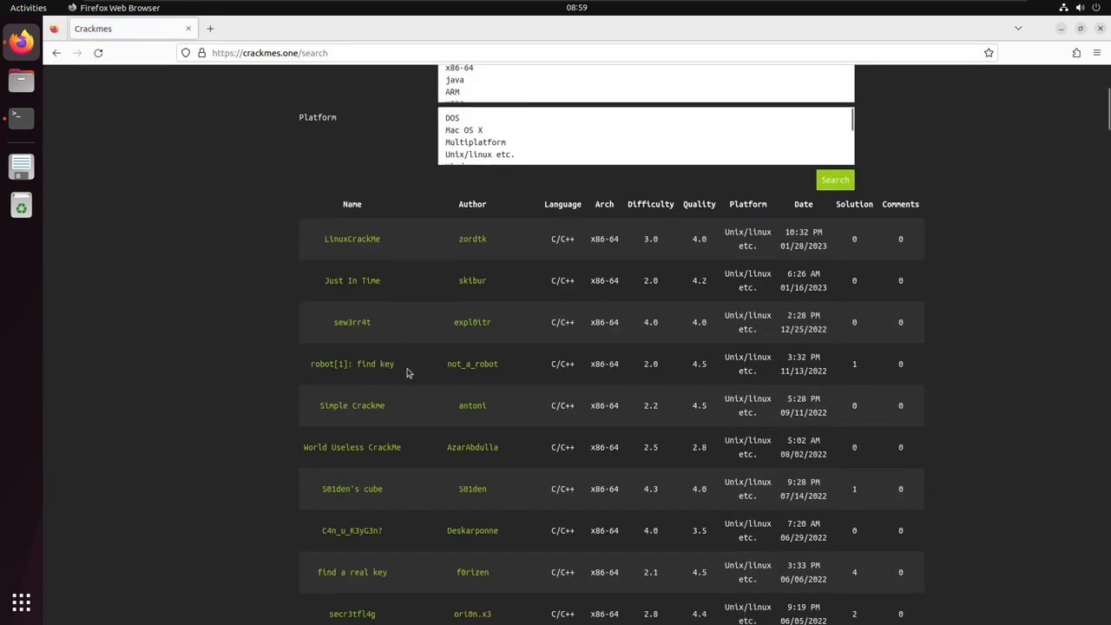
{"action": "left_click", "coordinate": [351, 281]}
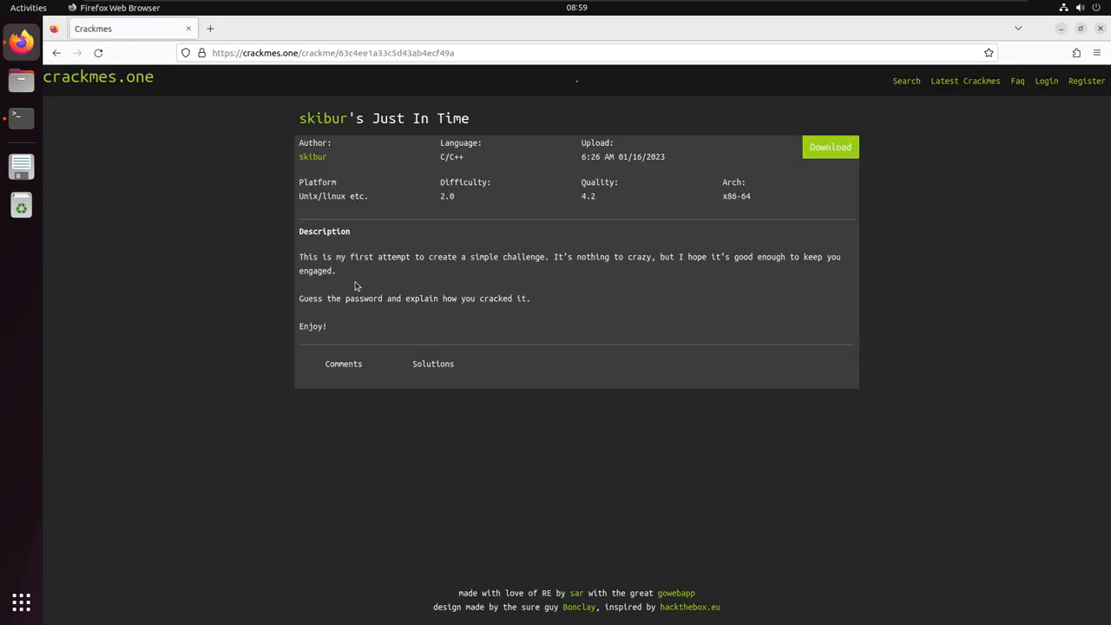
{"action": "left_click", "coordinate": [830, 145]}
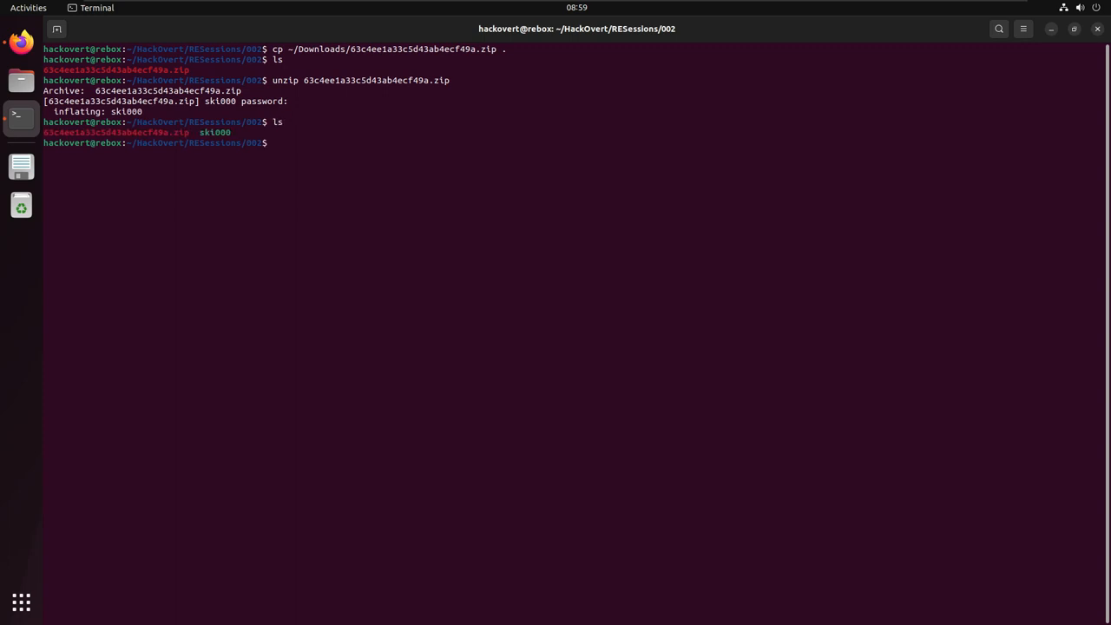
Run ./ski000 from the unzipped folder, then launch Ghidra
{"action": "type", "text": "./ski000"}
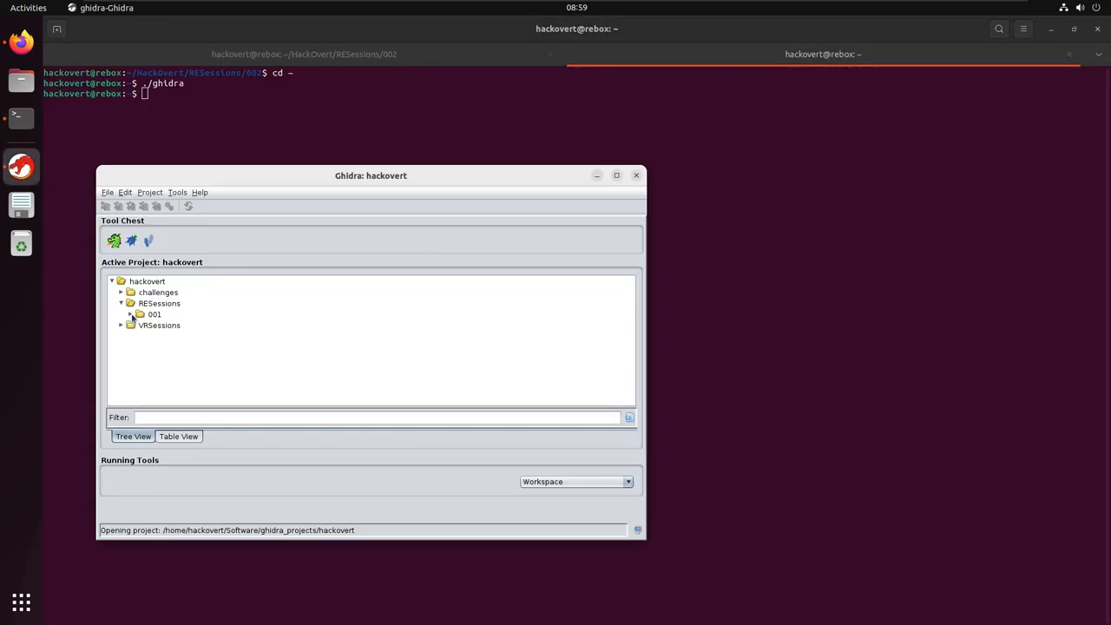
Browse the folder with nautilus and import ski000 into the 002 project for analysis
{"action": "type", "text": "nautilus ."}
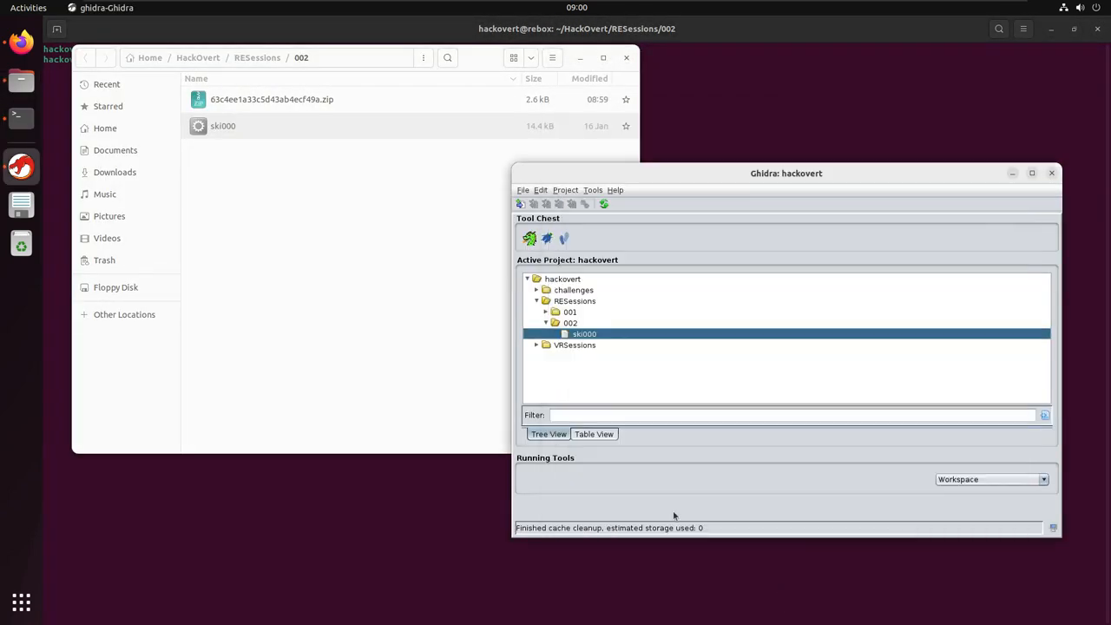
{"action": "double_click", "coordinate": [584, 334]}
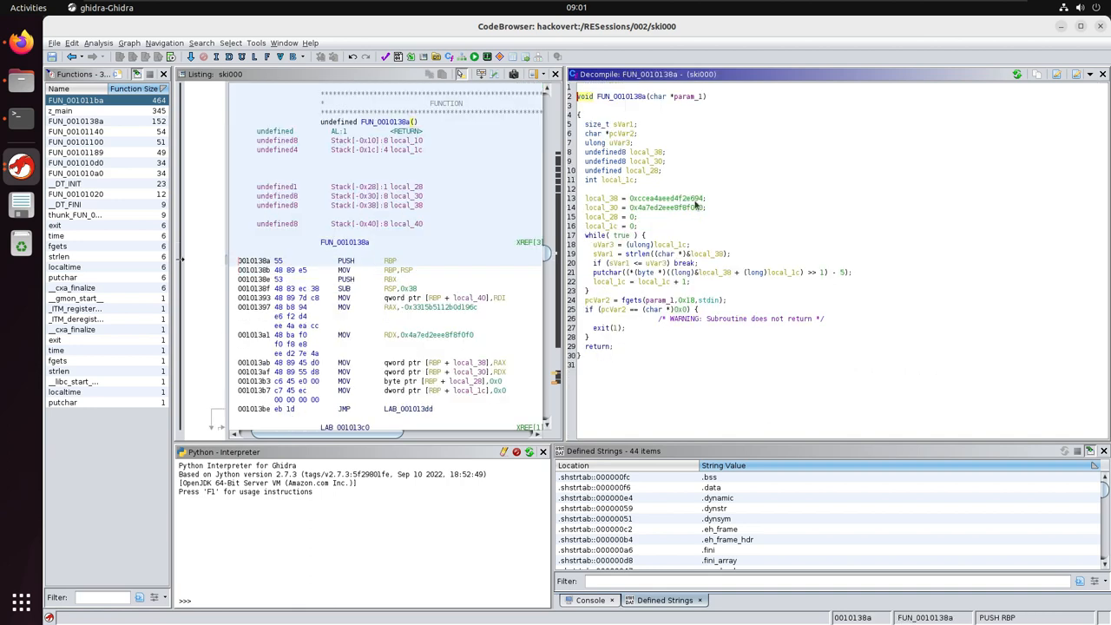
Rename FUN_0010138a to z_GetUserInput and evaluate 0x18 in the Python console
{"action": "scroll", "scroll_direction": "down", "scroll_amount": 3}
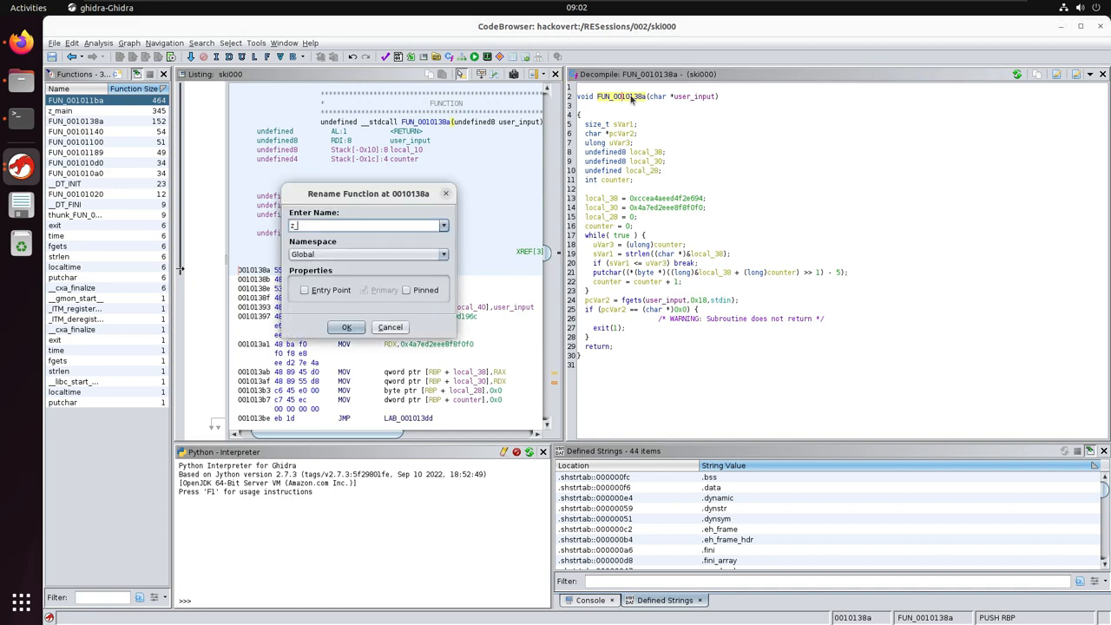
{"action": "left_click", "coordinate": [347, 327]}
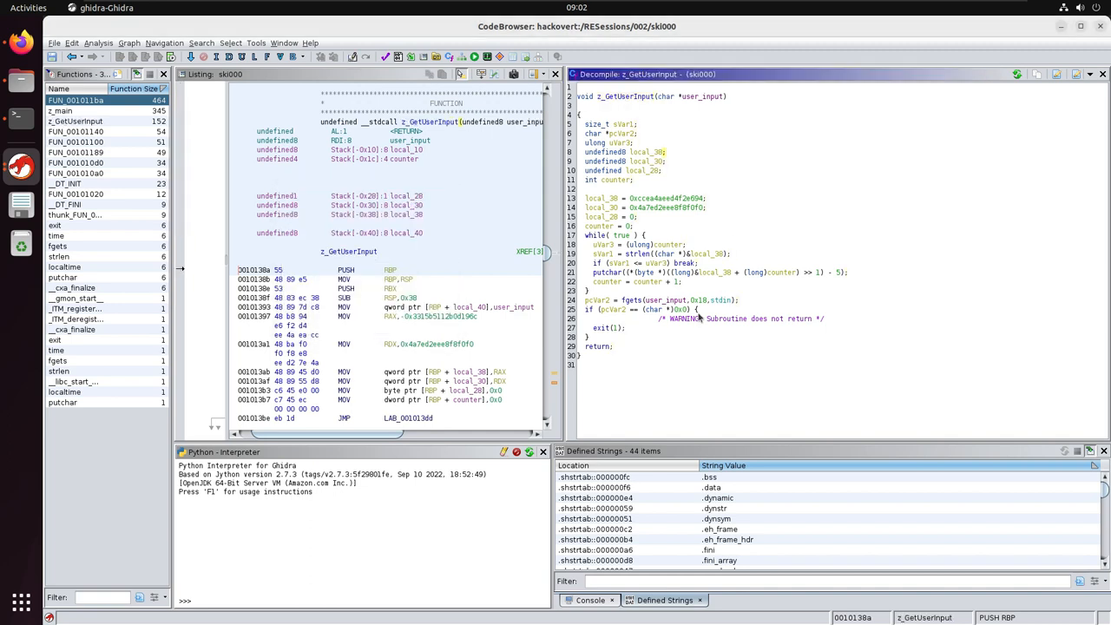
{"action": "scroll", "scroll_direction": "down", "scroll_amount": 3}
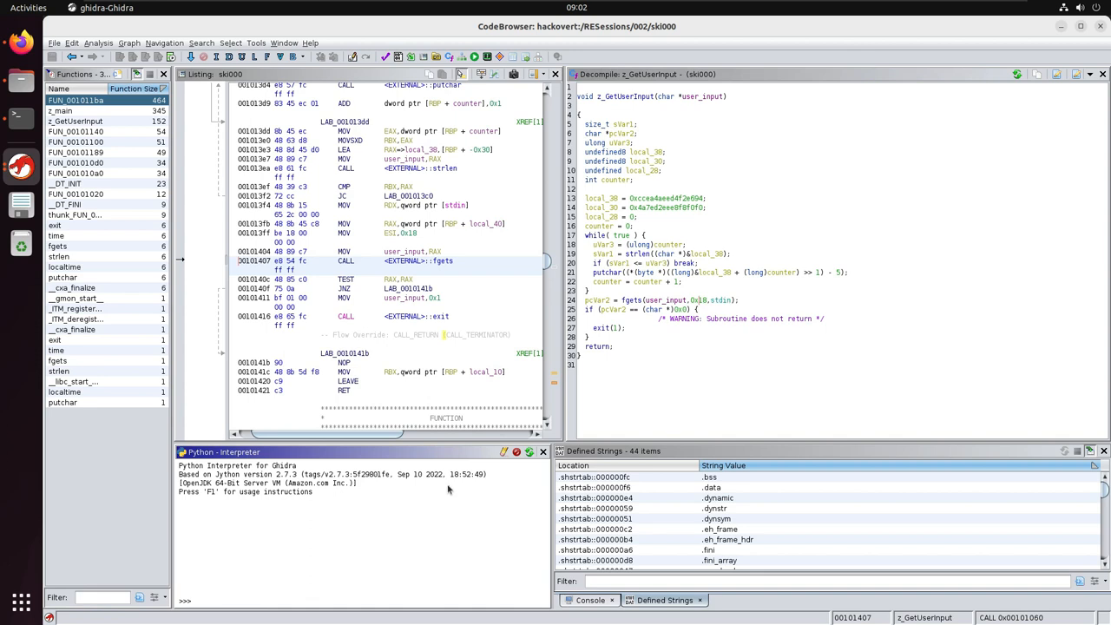
{"action": "type", "text": "0x18"}
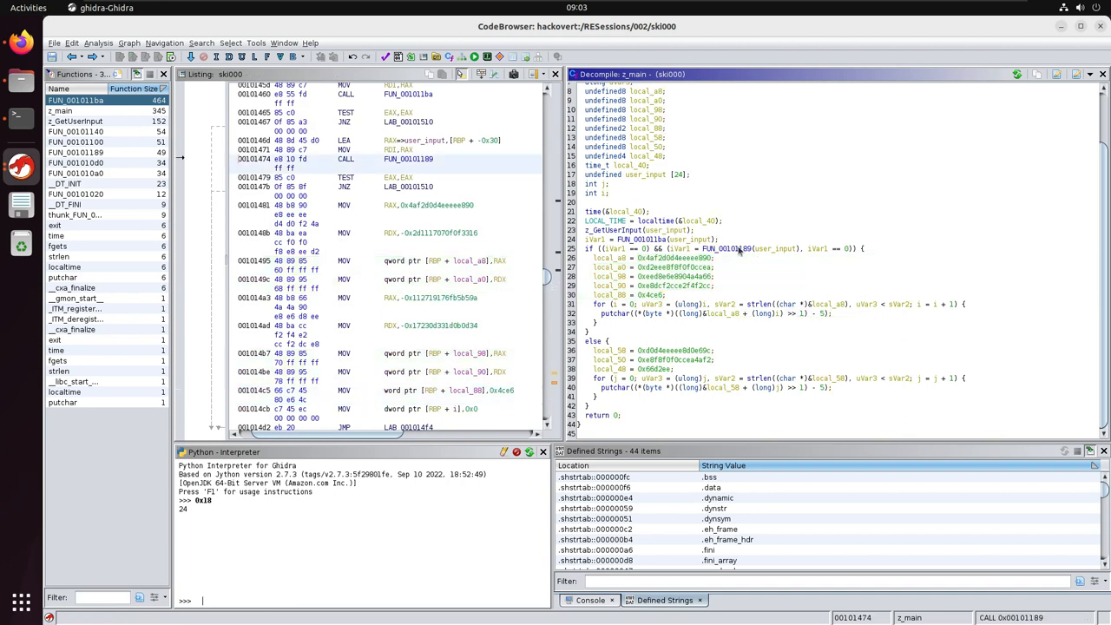
Rename FUN_00101189's parameter to user_inp
{"action": "double_click", "coordinate": [732, 248]}
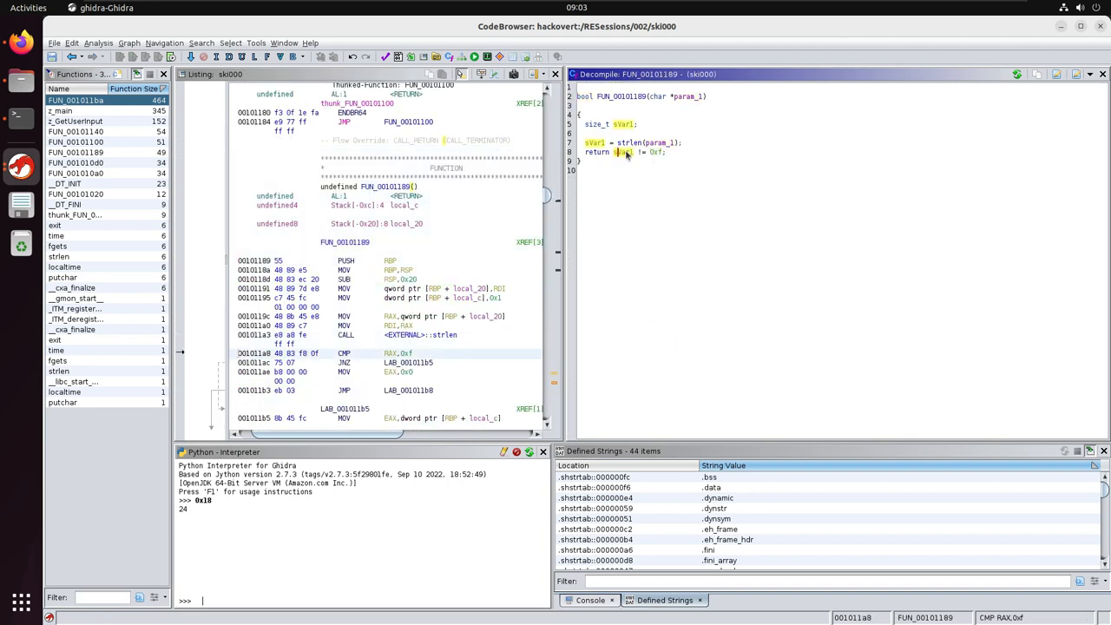
{"action": "type", "text": "user_inp"}
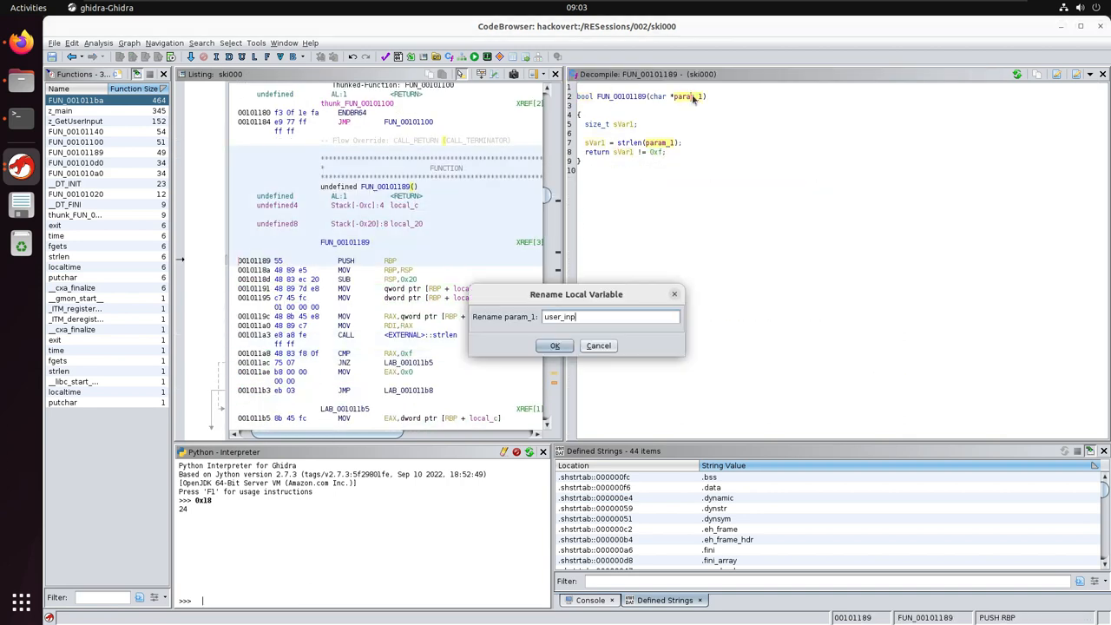
{"action": "left_click", "coordinate": [556, 346]}
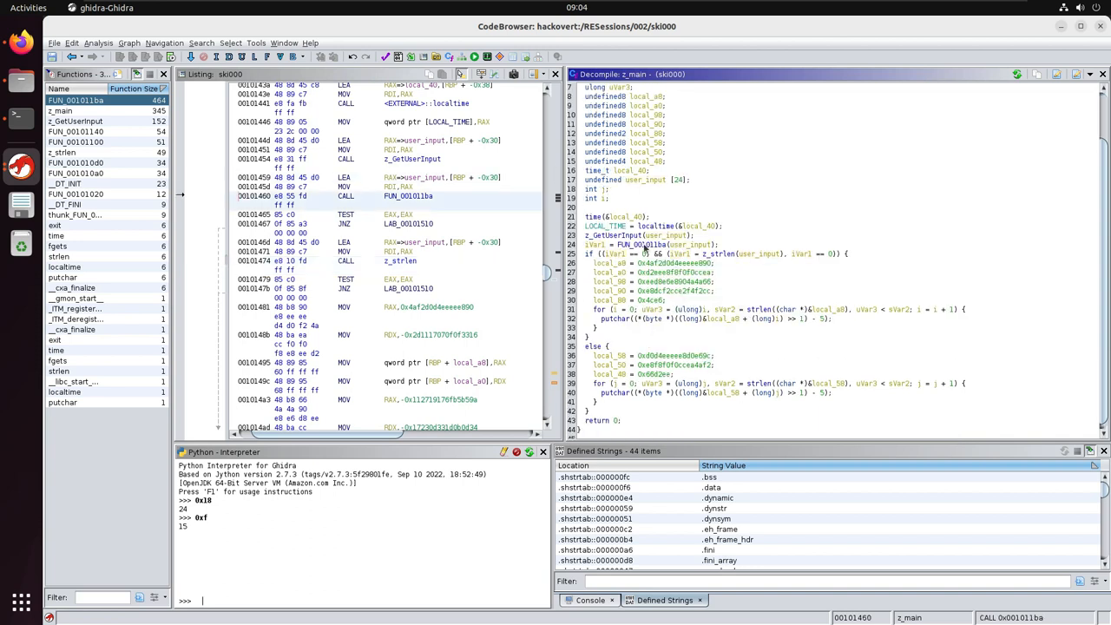
Name FUN_001011ba z_CheckUserInput
{"action": "double_click", "coordinate": [408, 195]}
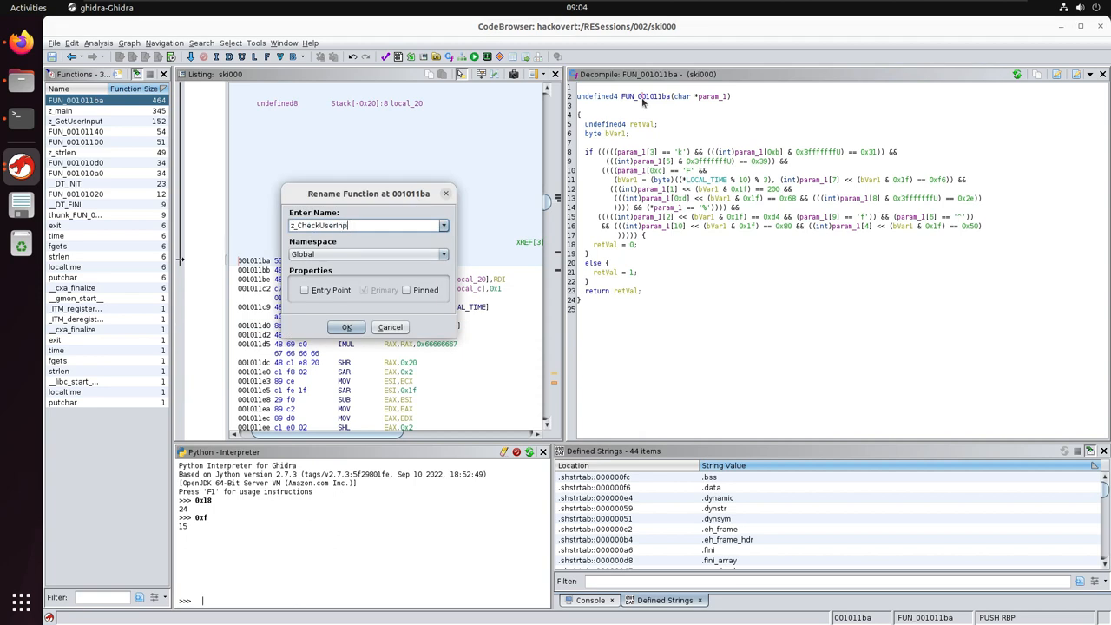
{"action": "left_click", "coordinate": [348, 326]}
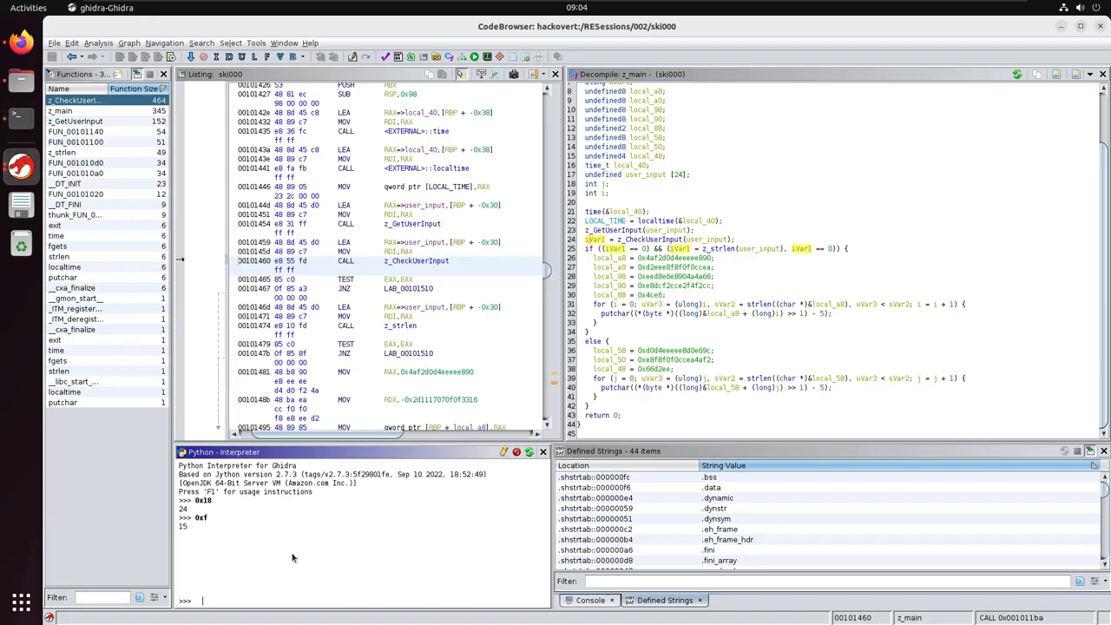
Measure len("Incorrect password.") as 19 and add that message as a pre-comment in main's else branch
{"action": "type", "text": "len()"}
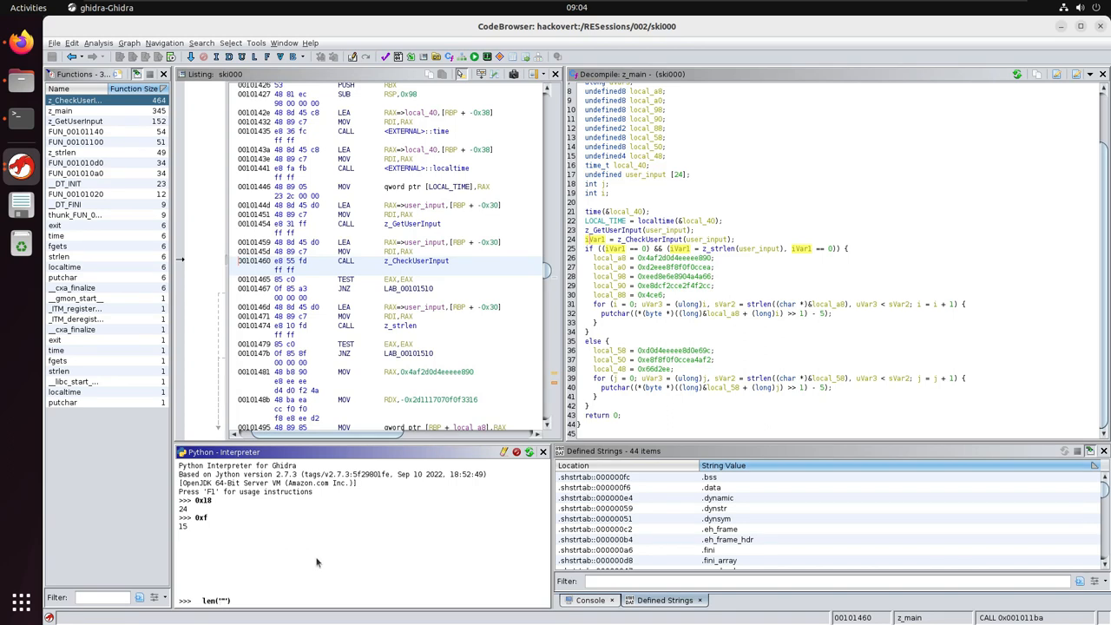
{"action": "type", "text": "len(\"Incorrect password.\")"}
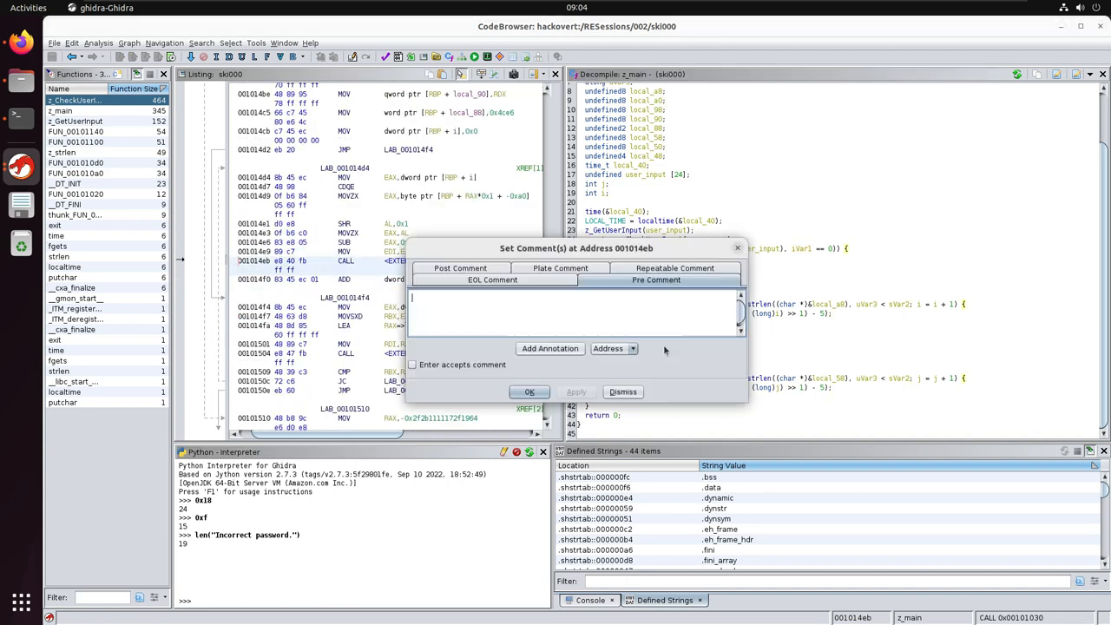
{"action": "type", "text": "\"Incorrect password.\""}
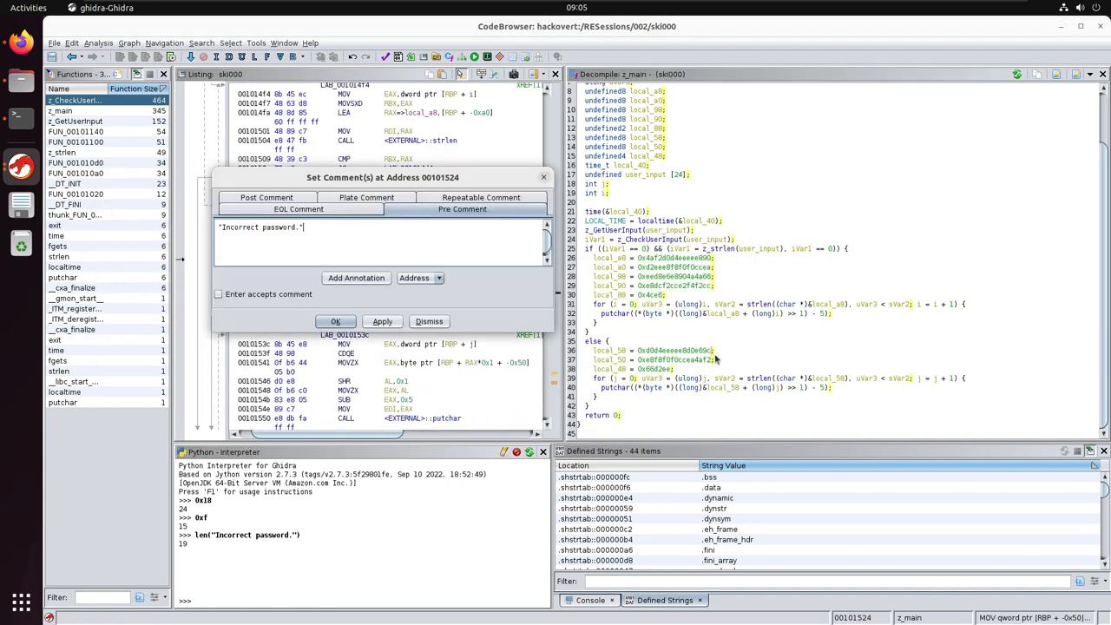
{"action": "left_click", "coordinate": [335, 319]}
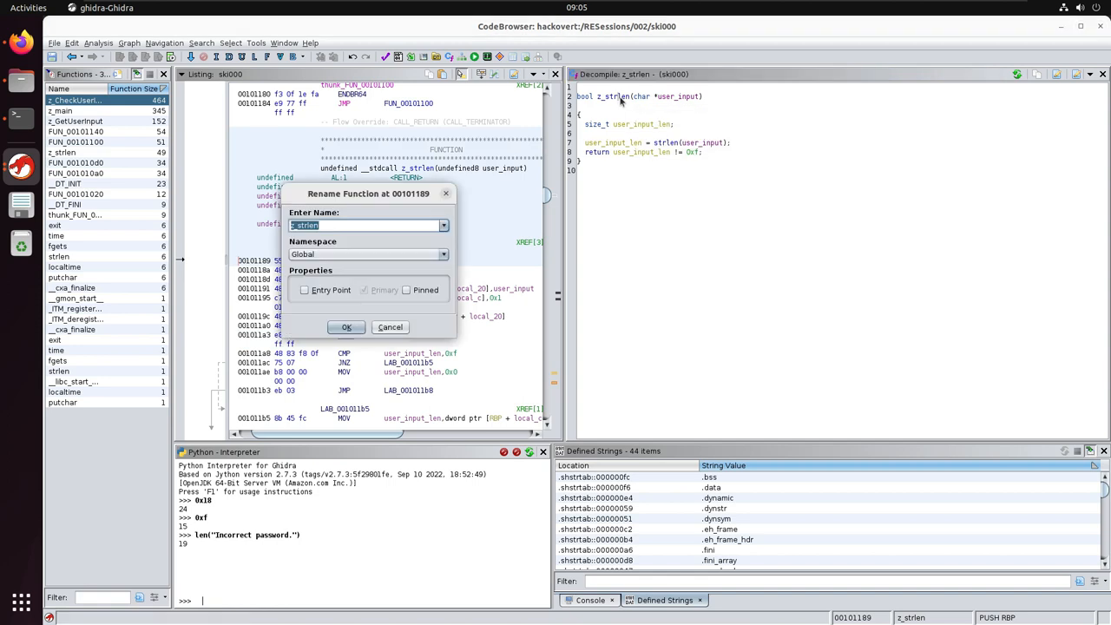
Rename the length check to z_RetZeroIfUserInputIsLen15
{"action": "type", "text": "z_ma"}
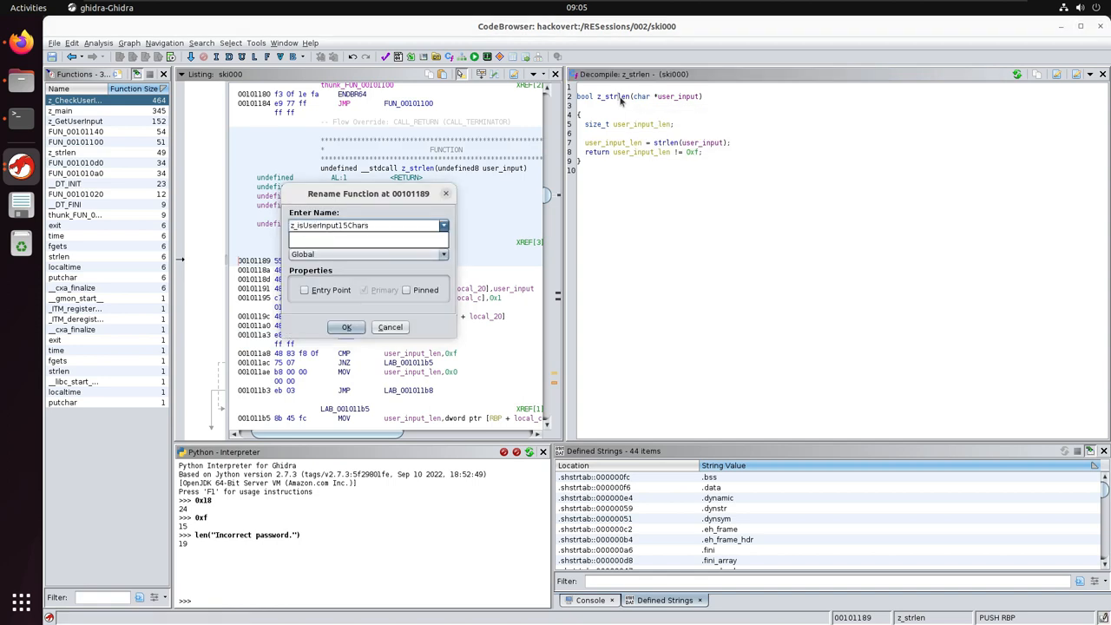
{"action": "left_click", "coordinate": [347, 327]}
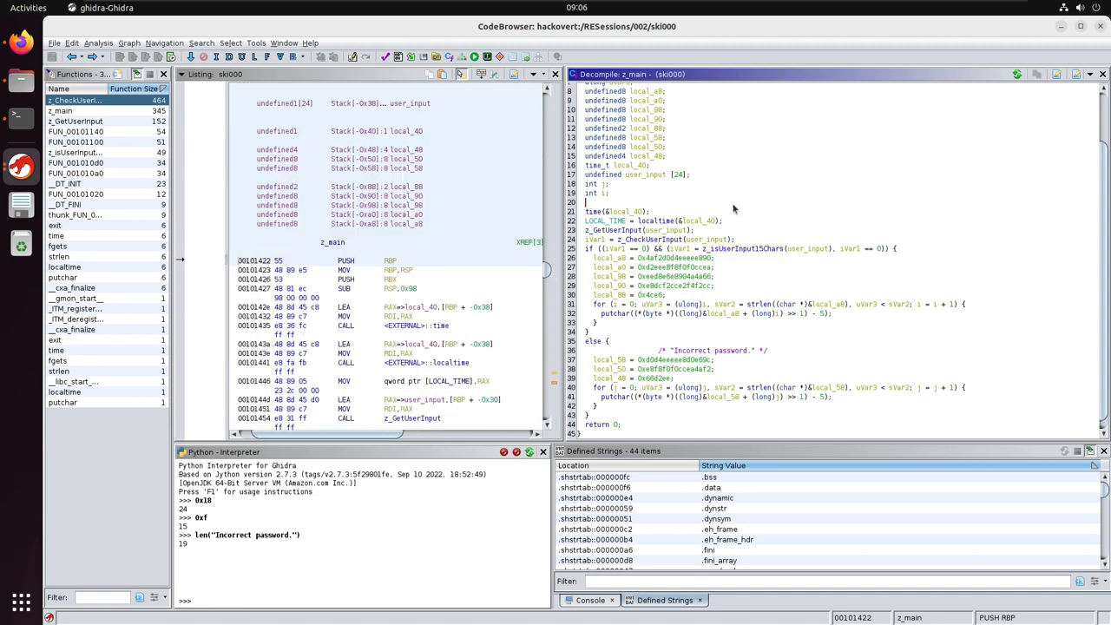
{"action": "left_click", "coordinate": [743, 248]}
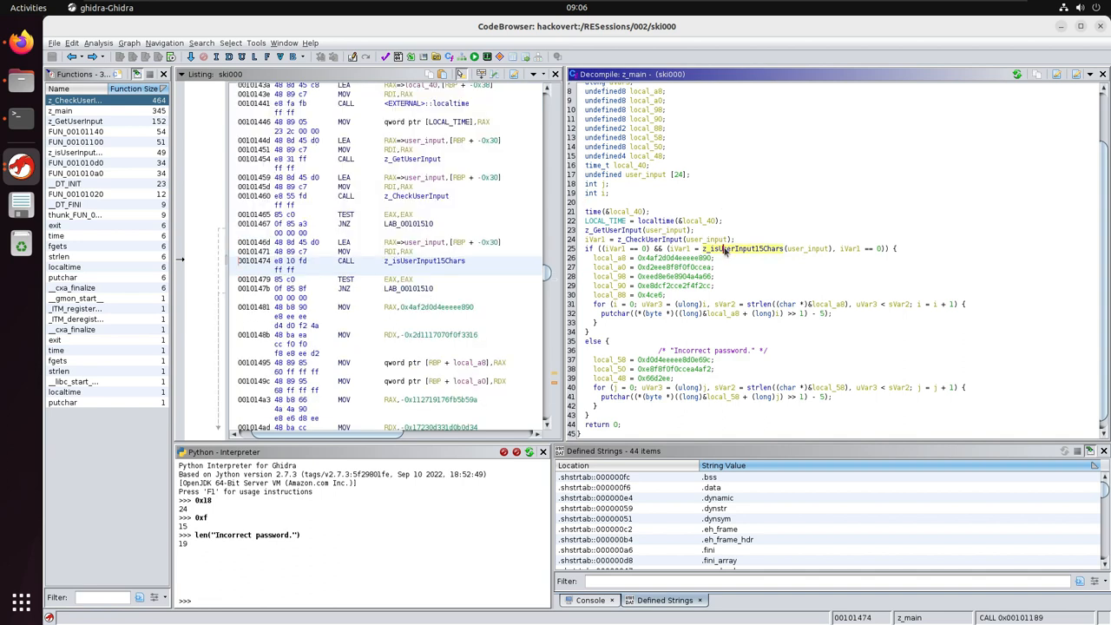
{"action": "double_click", "coordinate": [743, 250]}
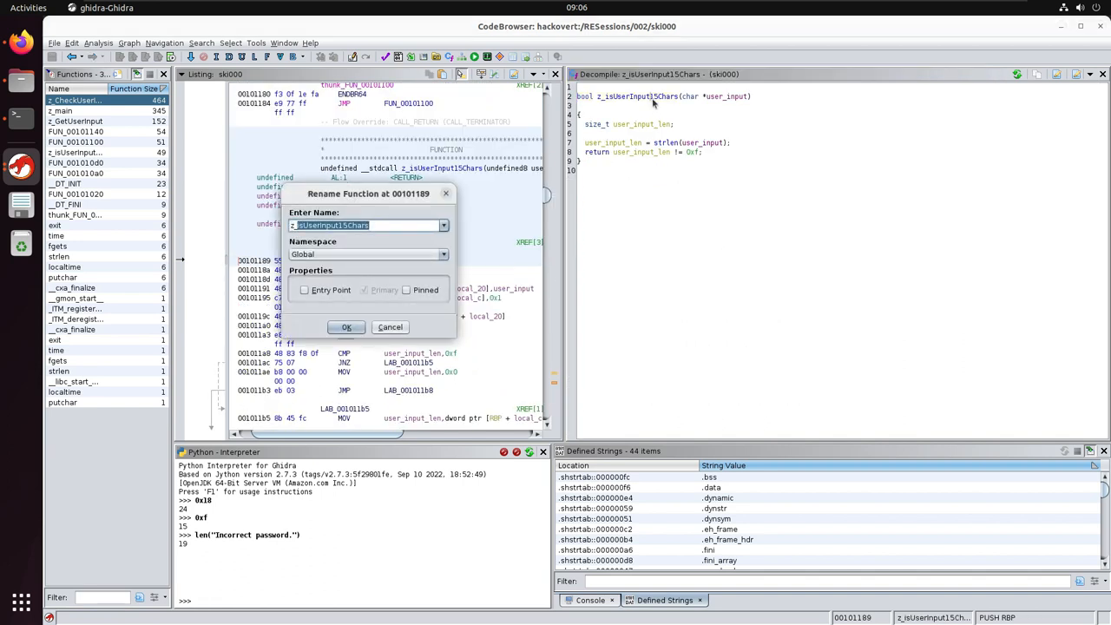
{"action": "left_click", "coordinate": [347, 326]}
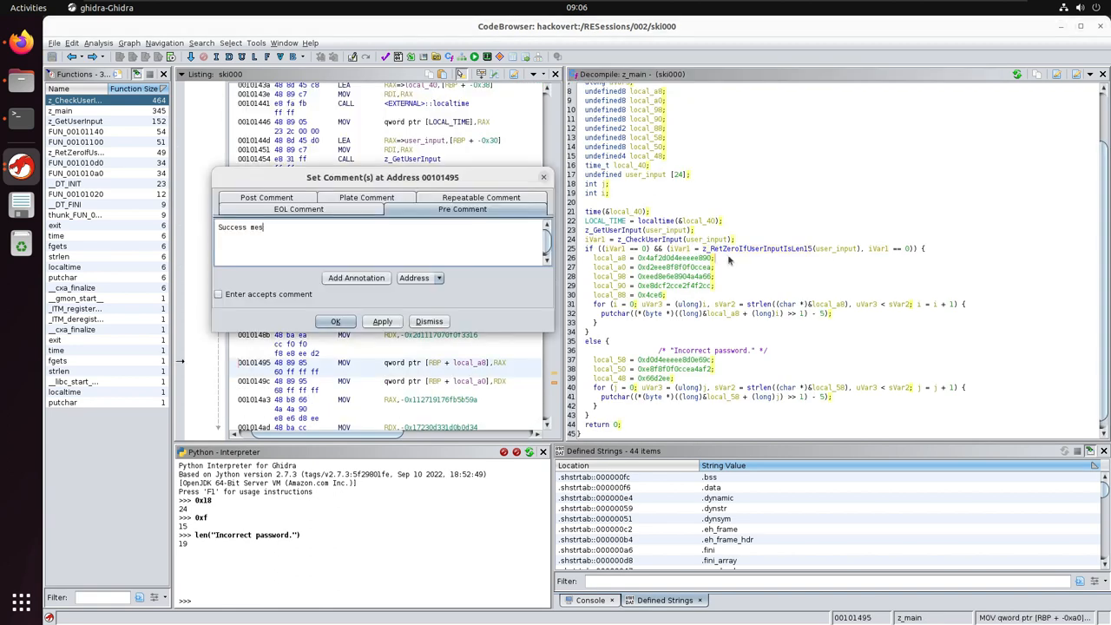
Add a 'Success message' pre-comment and copy the checker's decompiled code
{"action": "left_click", "coordinate": [335, 321]}
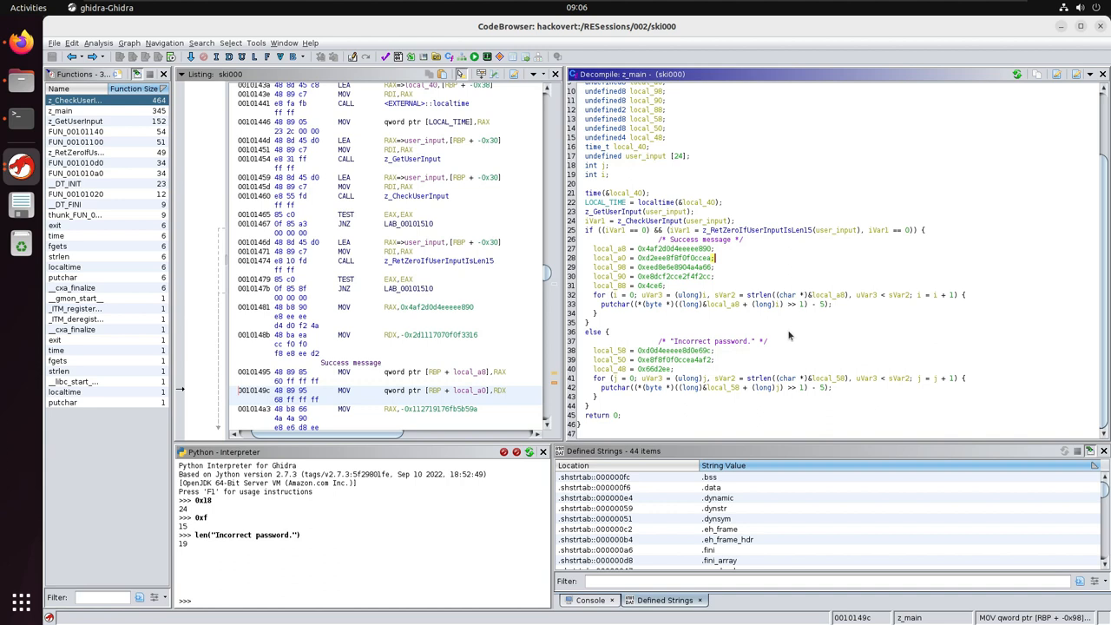
{"action": "mouse_move", "coordinate": [763, 288]}
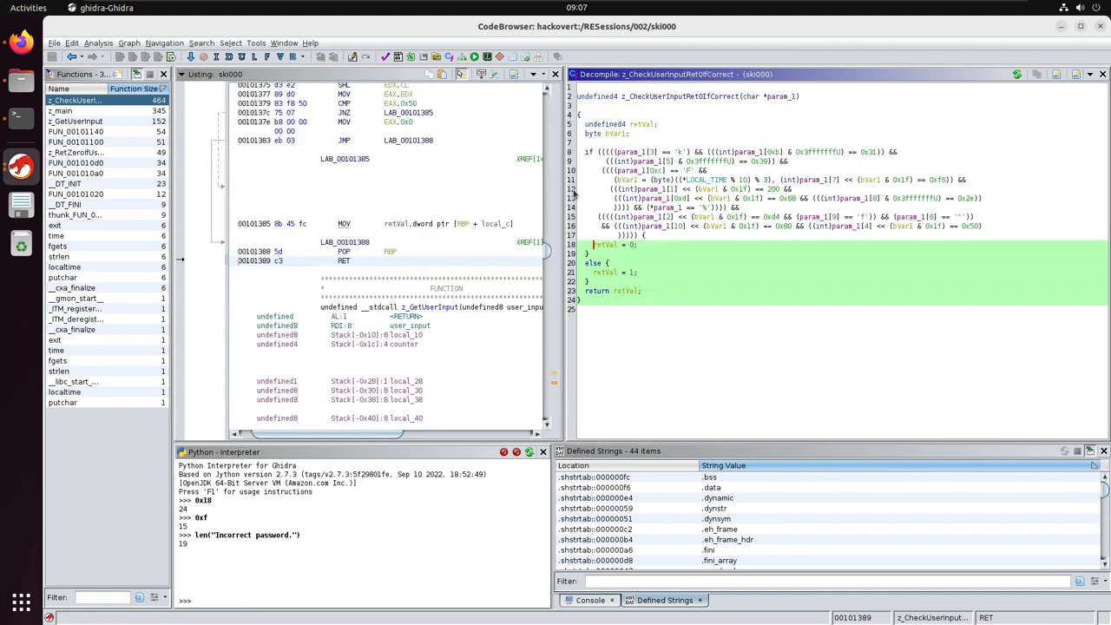
{"action": "left_click", "coordinate": [21, 166]}
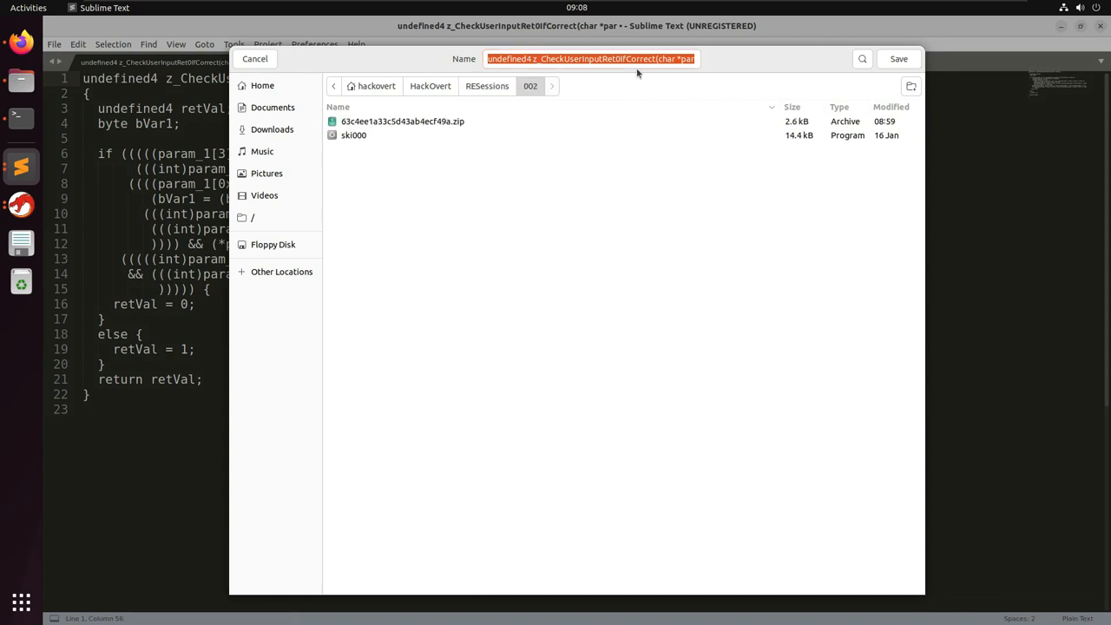
Save the checker code as check.c and group the direct char comparisons above the masked and LOCAL_TIME conditions
{"action": "left_click", "coordinate": [899, 59]}
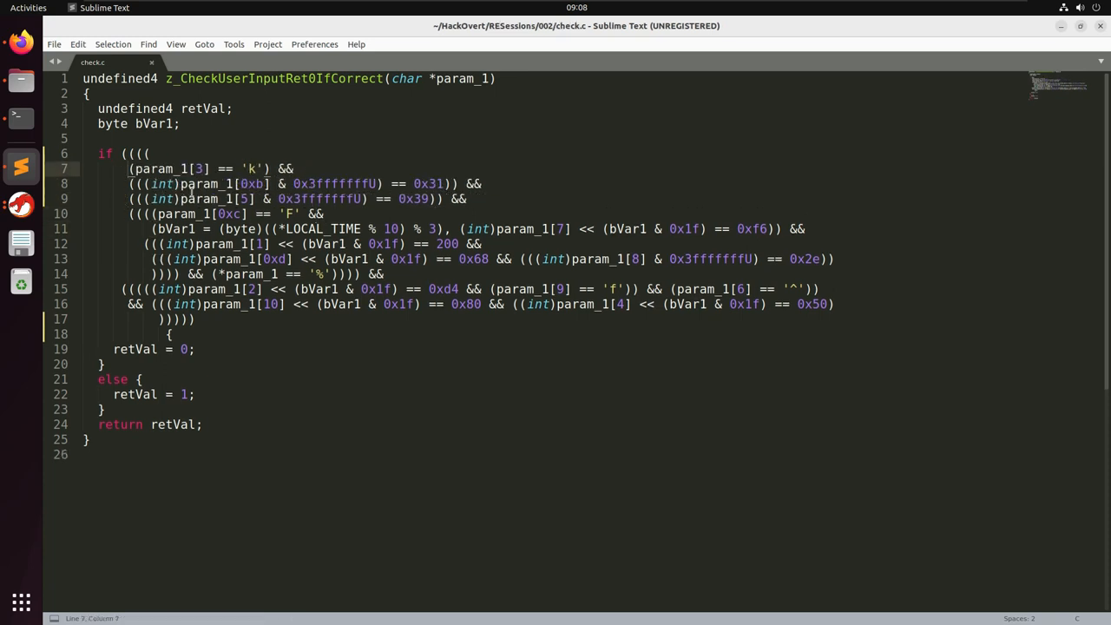
{"action": "left_click", "coordinate": [129, 184]}
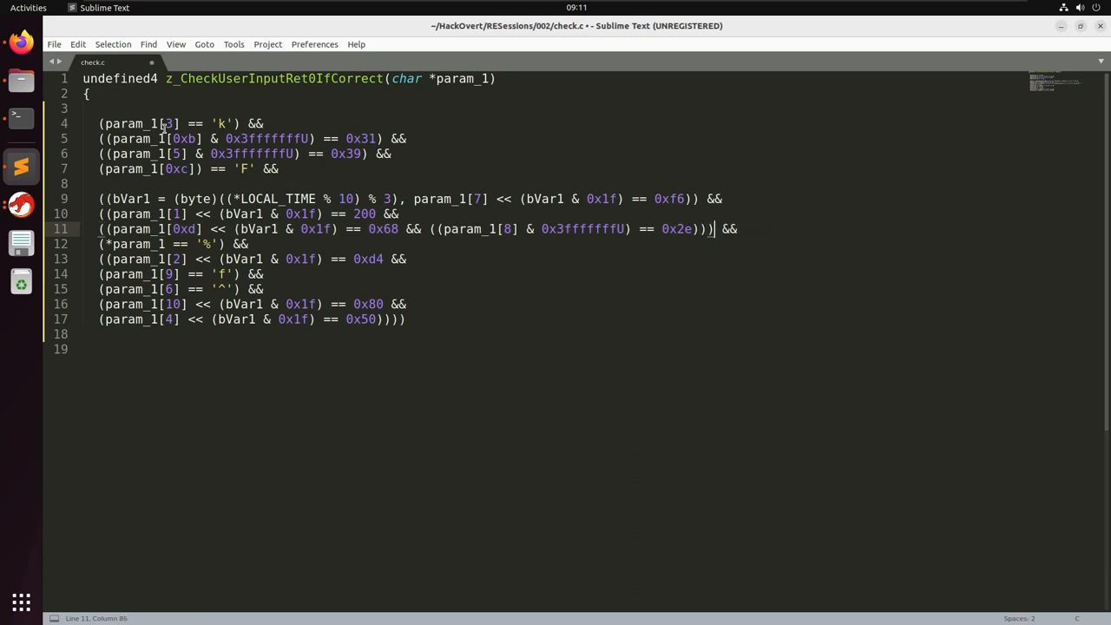
{"action": "type", "text": "#"}
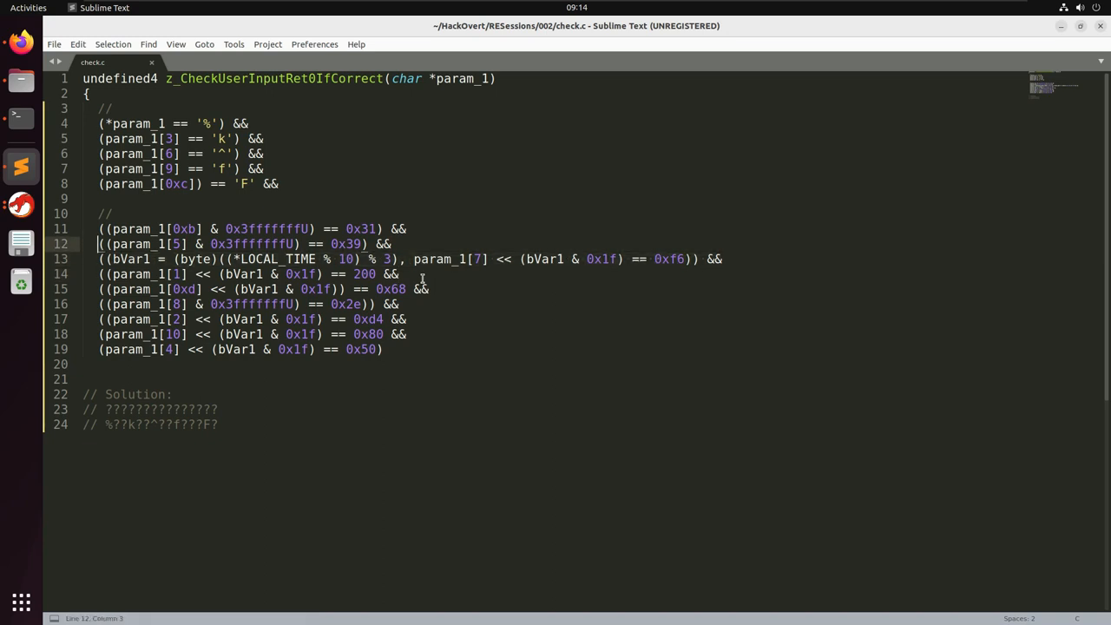
{"action": "key", "text": "Return"}
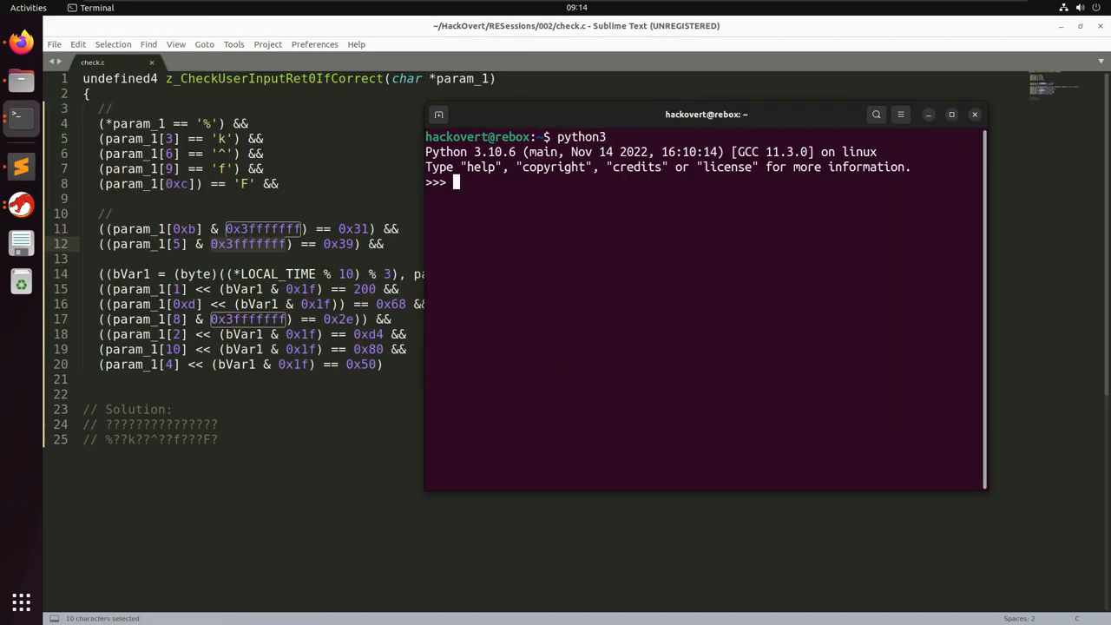
In Python 3 evaluate 0xFF & 0x3fffffff as 255 and chr(0x31)
{"action": "type", "text": "0xFF 0x3fffffff"}
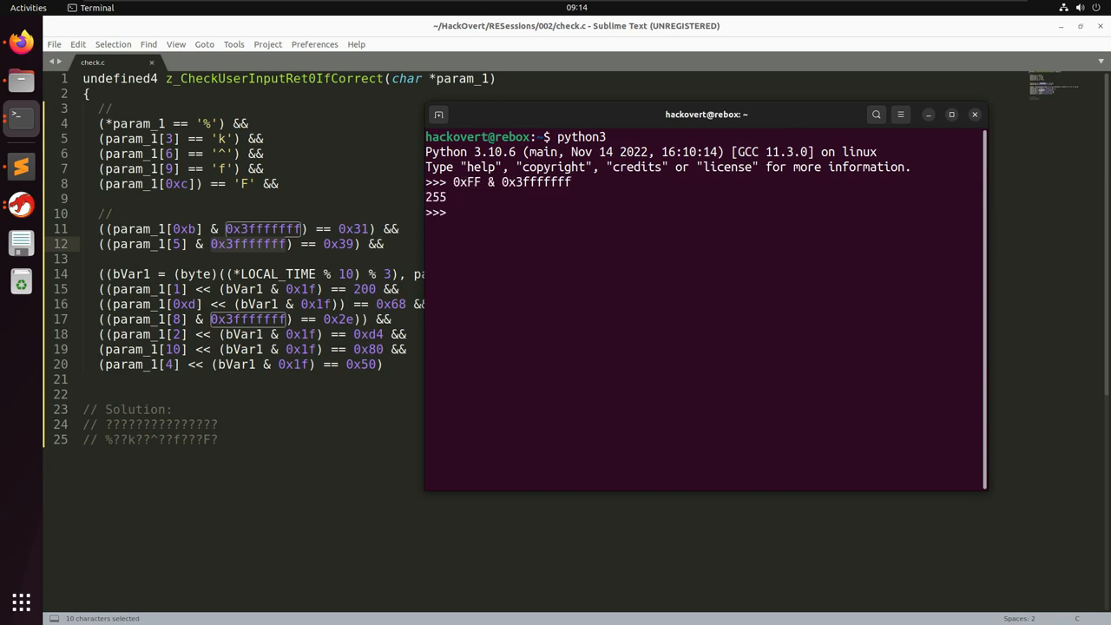
{"action": "type", "text": "chr(0x31)"}
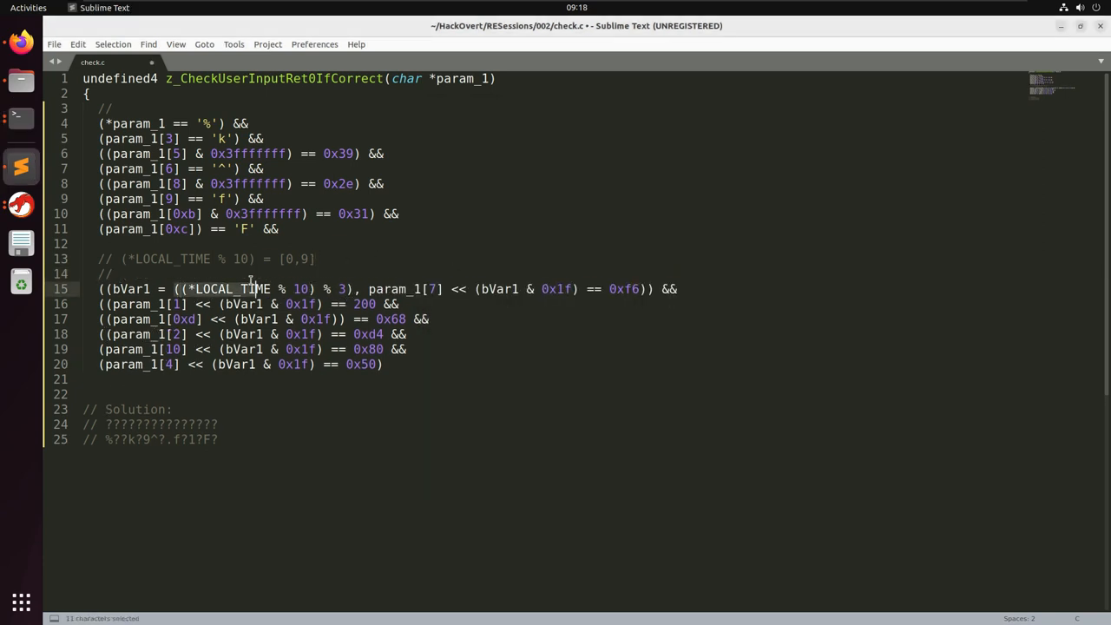
Note the LOCAL_TIME ranges, add '// Assuming bVar1 = 0', and pick the 0xf6 target to compute
{"action": "left_click", "coordinate": [121, 274]}
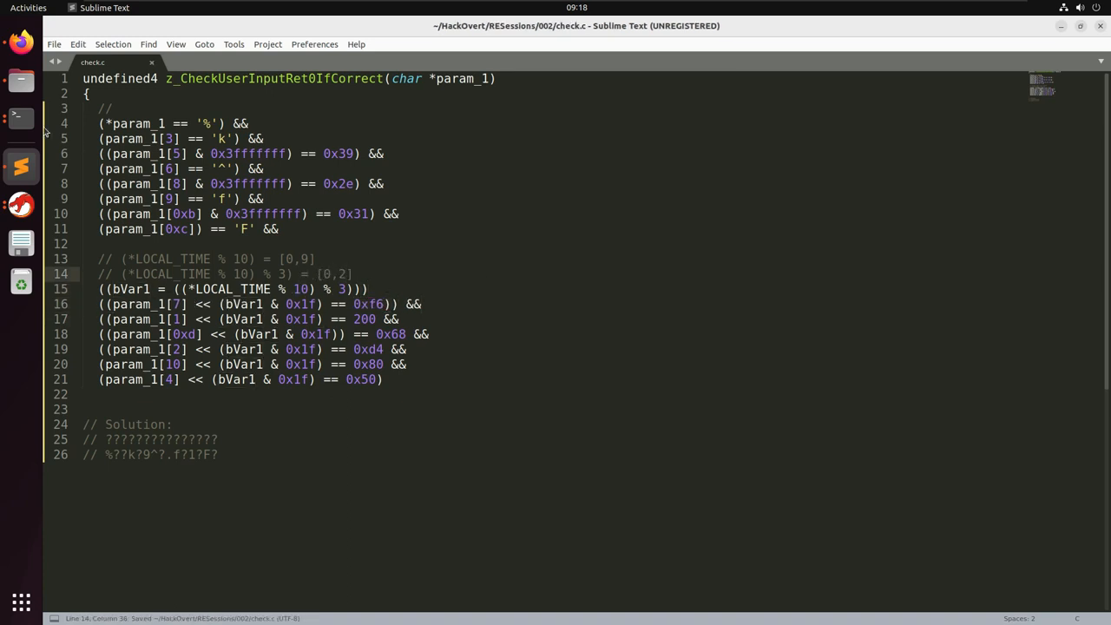
{"action": "left_click", "coordinate": [354, 274]}
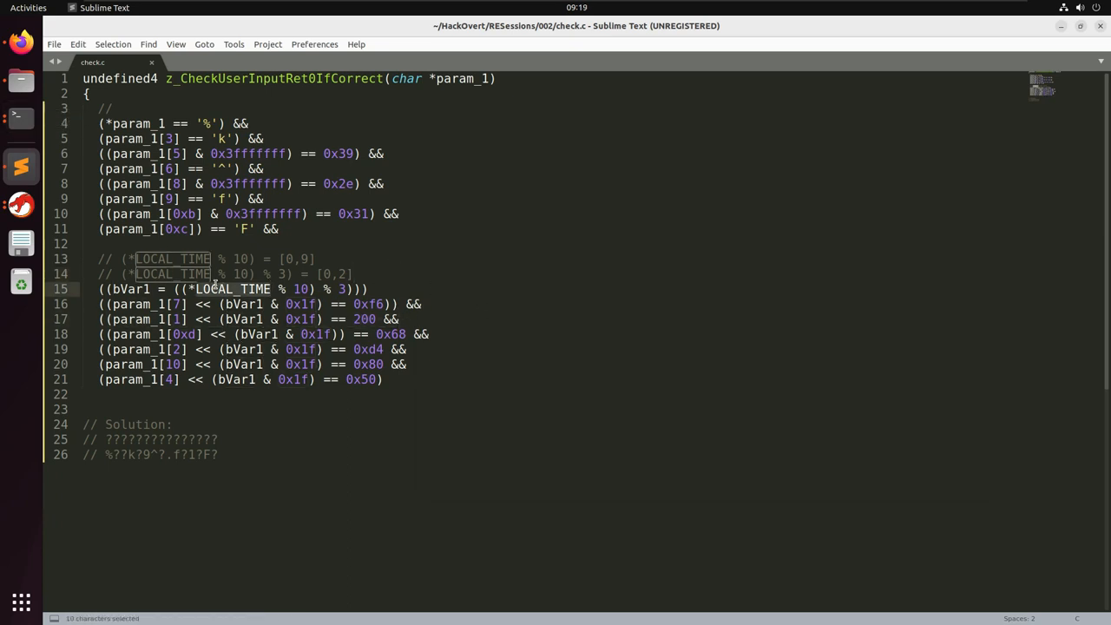
{"action": "type", "text": "// Assuming bVar1 = 0"}
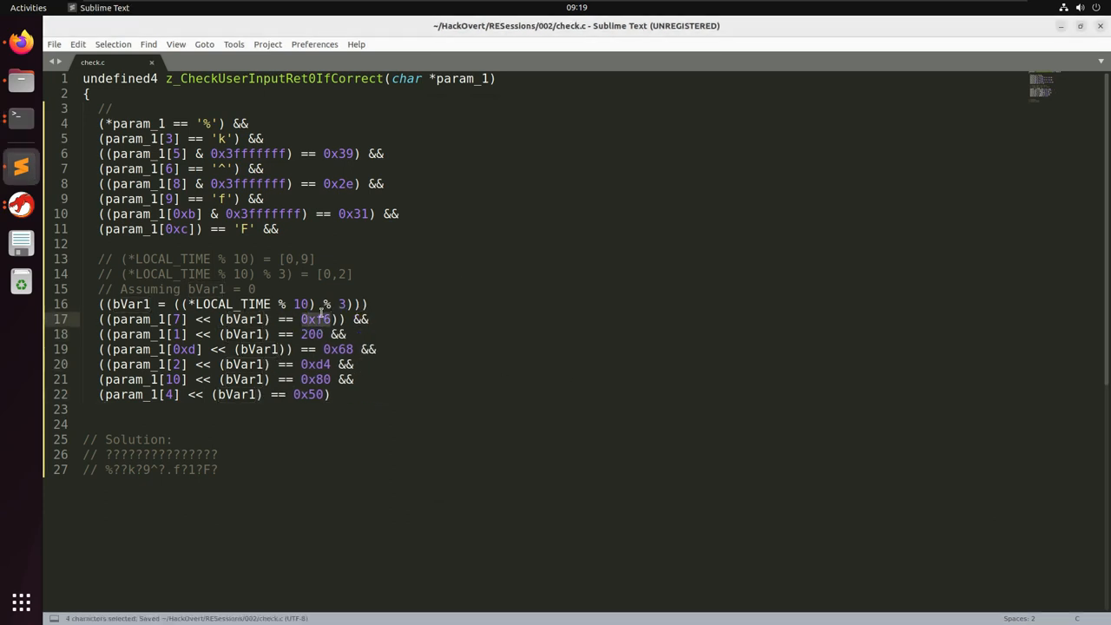
{"action": "left_click", "coordinate": [310, 319]}
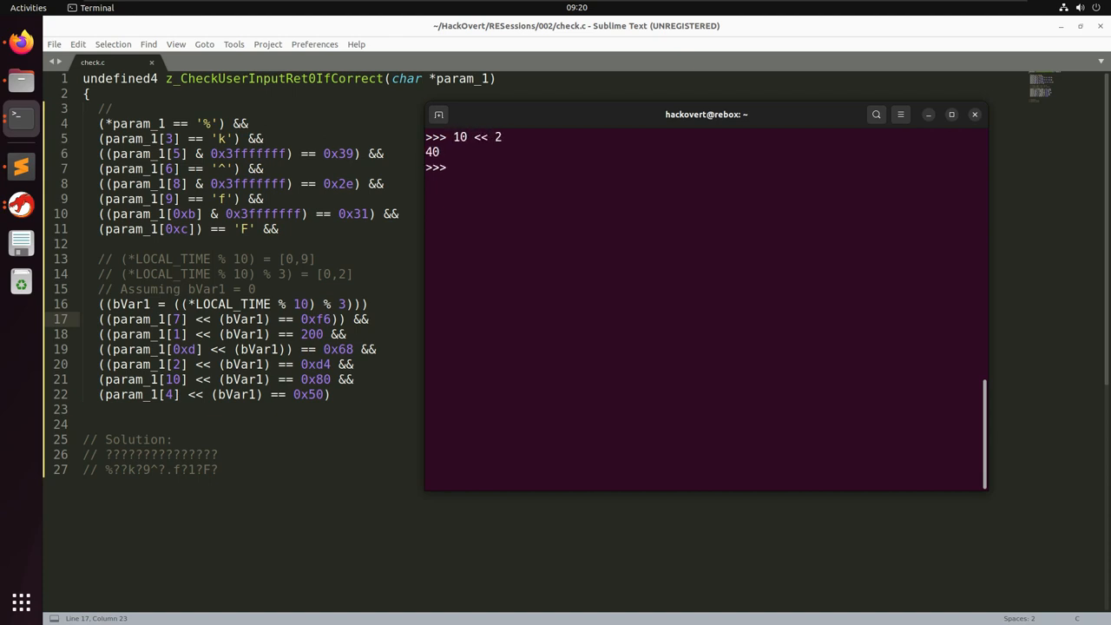
Evaluate 40 / 4.0 and 0xf6 / 4.0 (61.5) in the Python shell, then clear the output
{"action": "type", "text": "40 / 4.0"}
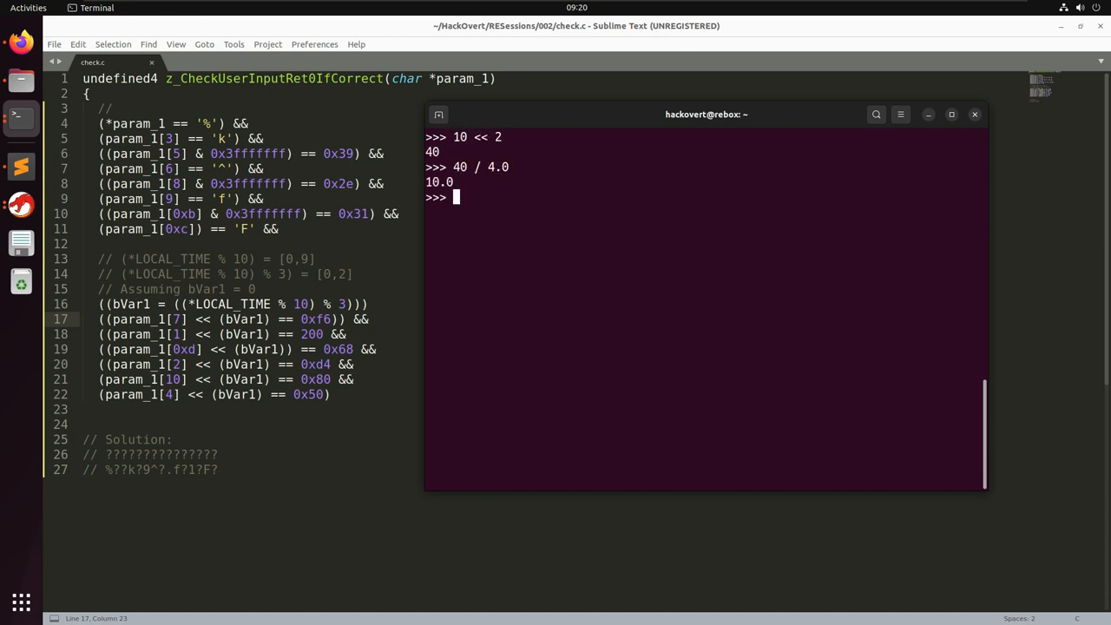
{"action": "type", "text": "0xf6 / 4.0"}
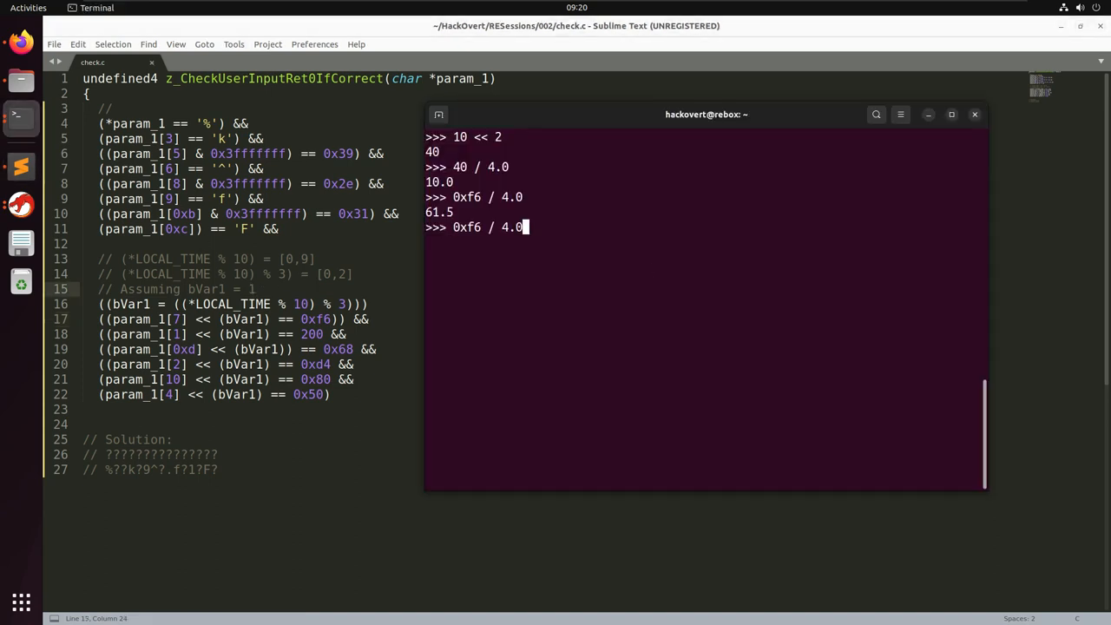
{"action": "key", "text": "ctrl+l"}
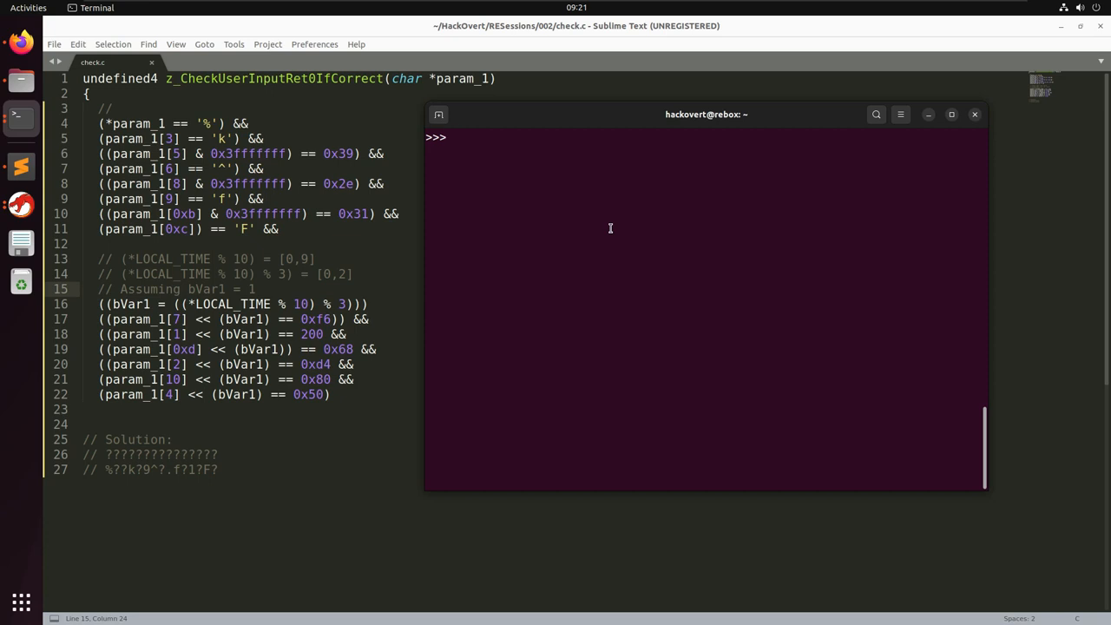
Evaluate 0xf6 << 1 and chr(200) to derive the character assuming bVar1 = 1
{"action": "type", "text": "0xf6 <<"}
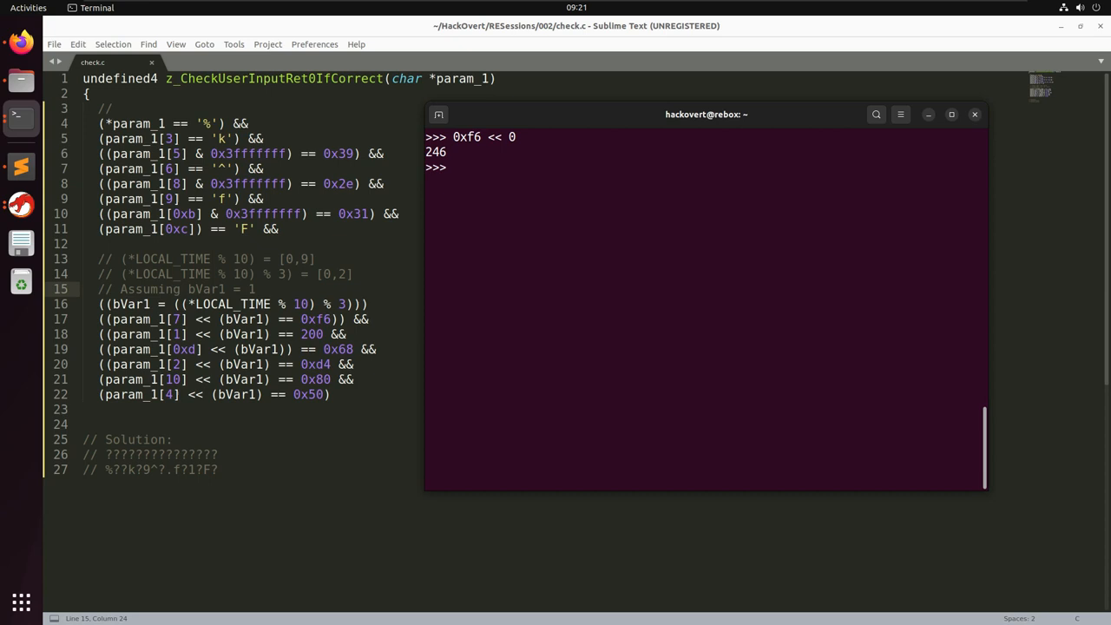
{"action": "type", "text": "0xf6 << 1"}
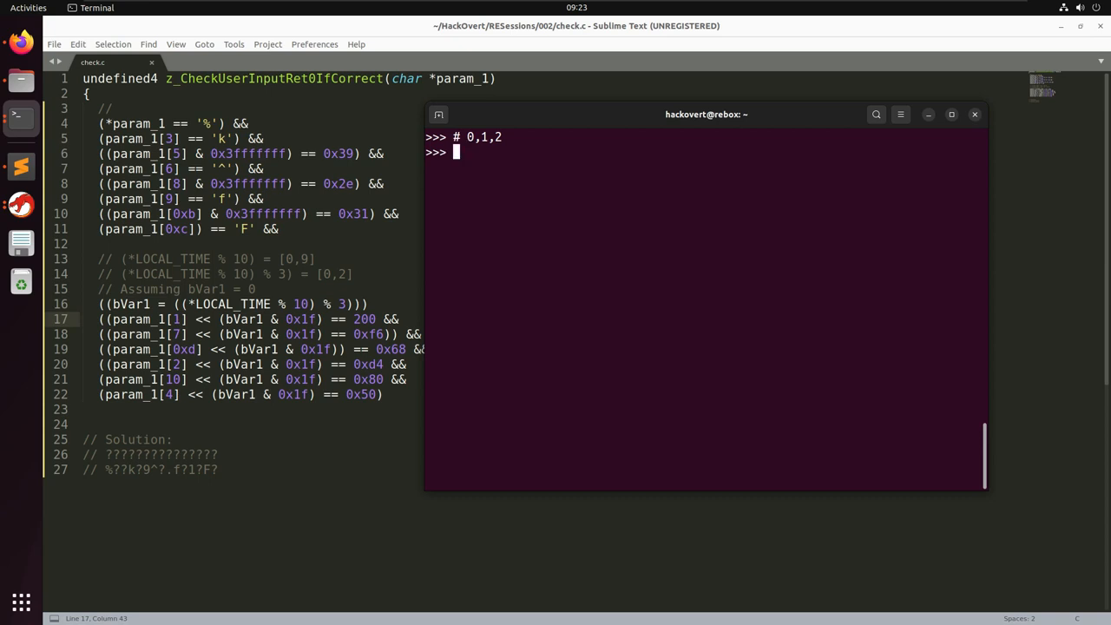
{"action": "type", "text": "chr(200)"}
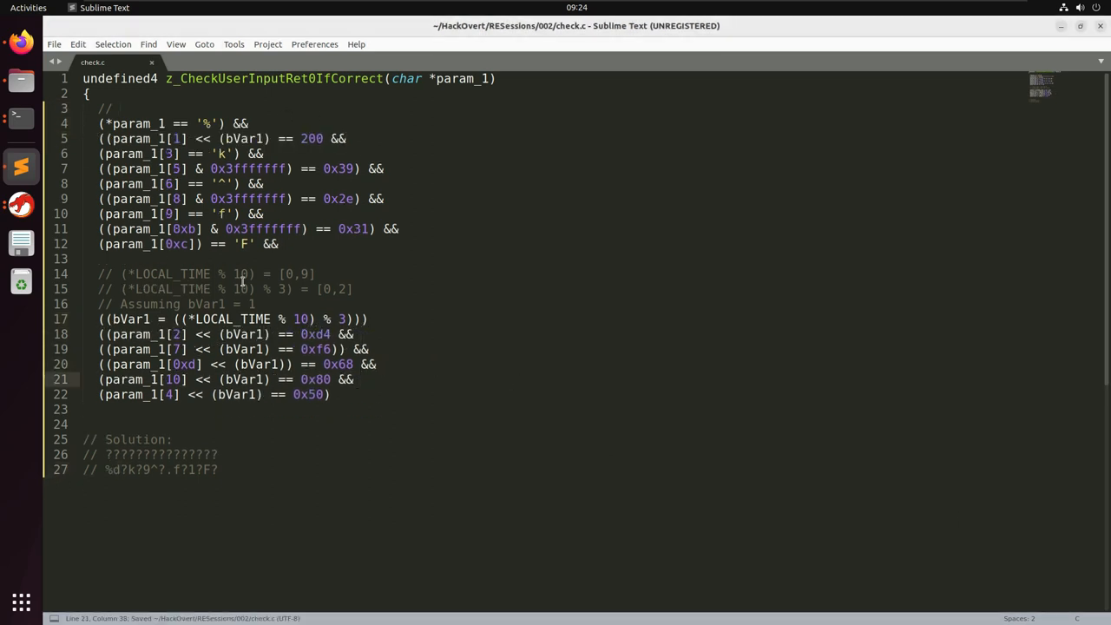
Compute 0xd4 and 0x50 / 2.0 characters in Python for the solution, then move to the terminal to test
{"action": "type", "text": "0xd4 / 2."}
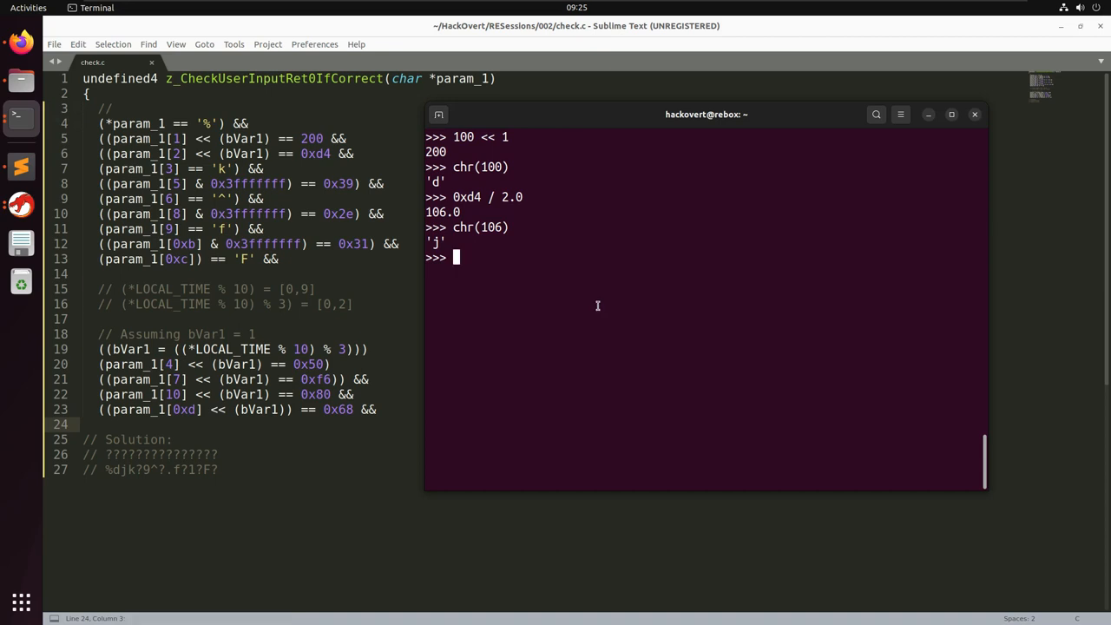
{"action": "type", "text": "0x50 /2.0"}
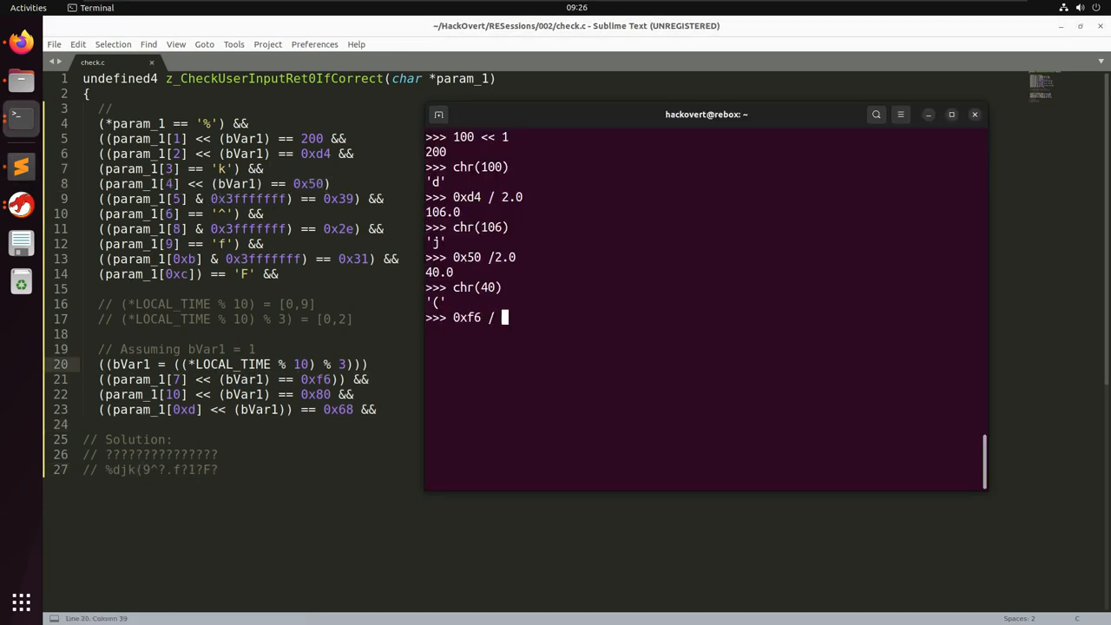
{"action": "key", "text": "Return"}
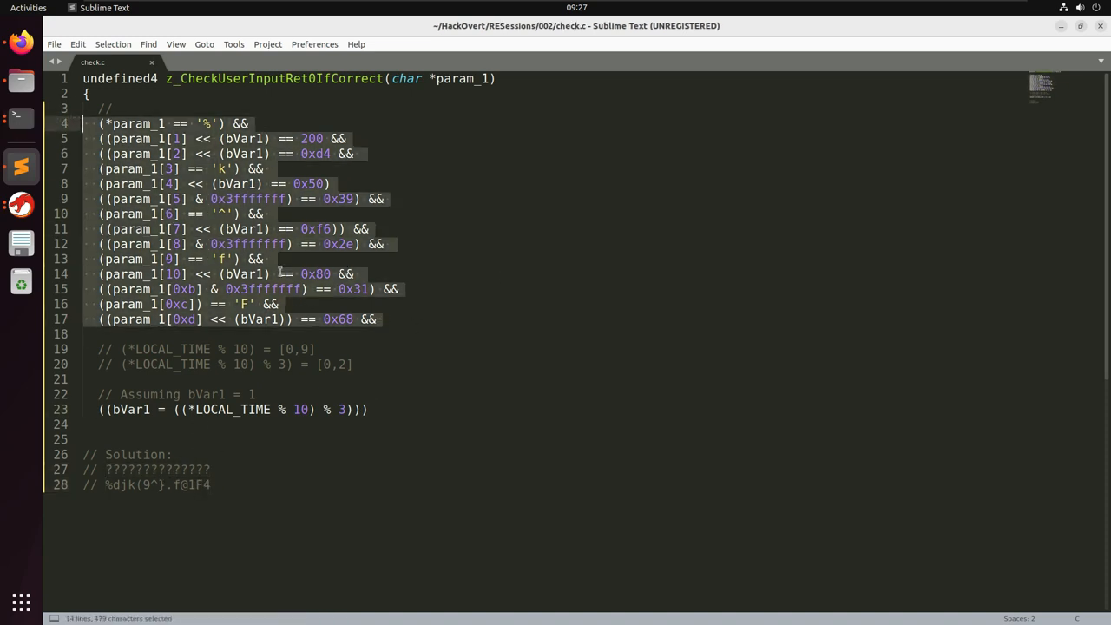
{"action": "left_click", "coordinate": [210, 484]}
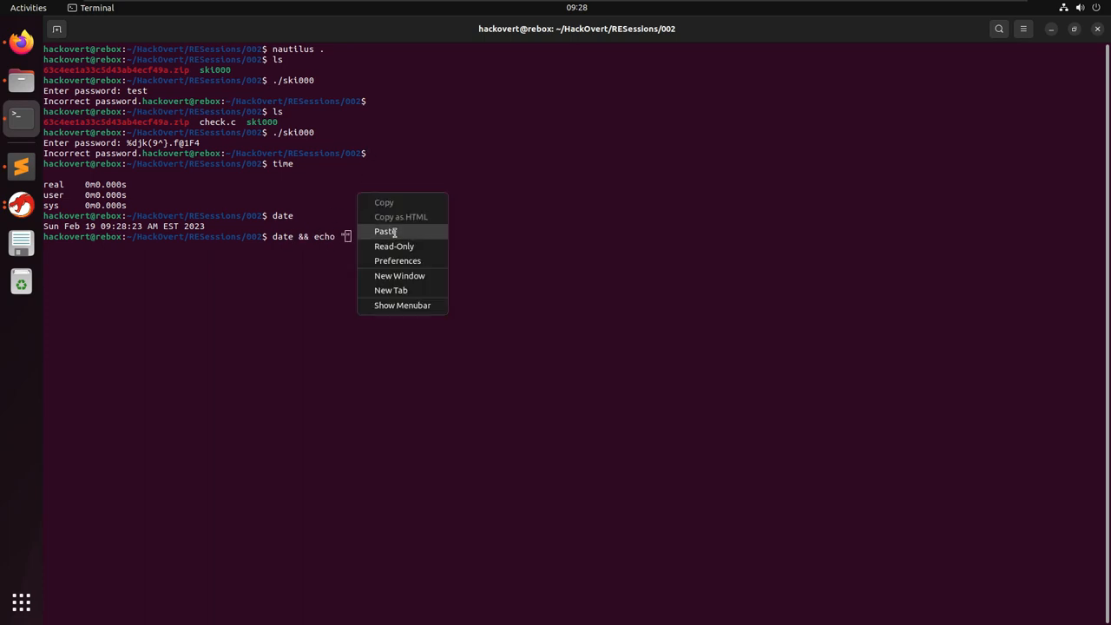
{"action": "left_click", "coordinate": [385, 231]}
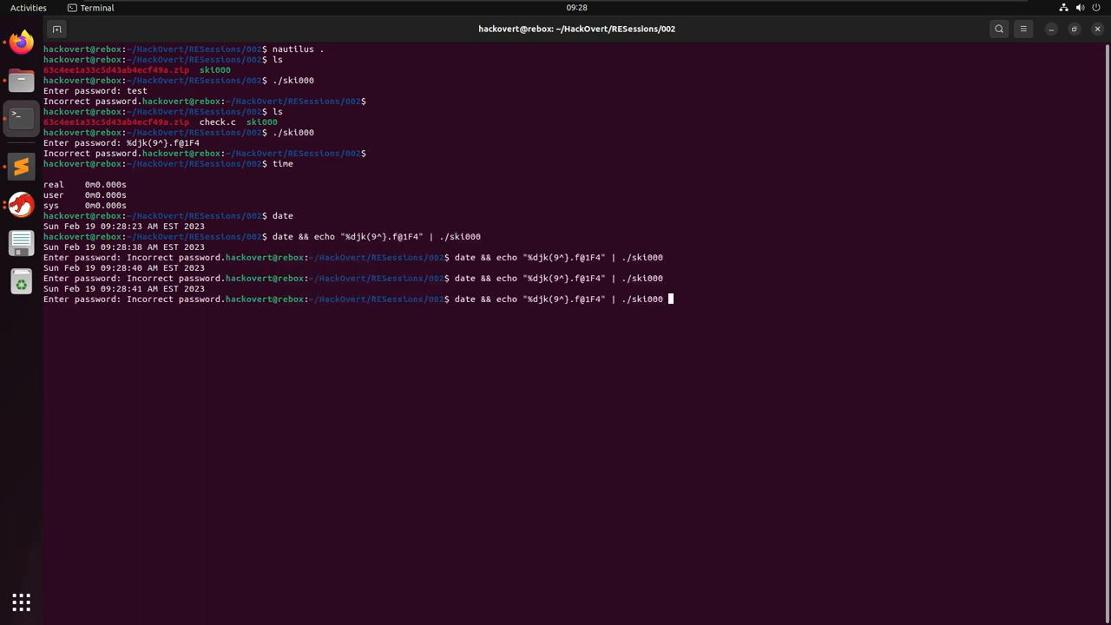
{"action": "key", "text": "Return"}
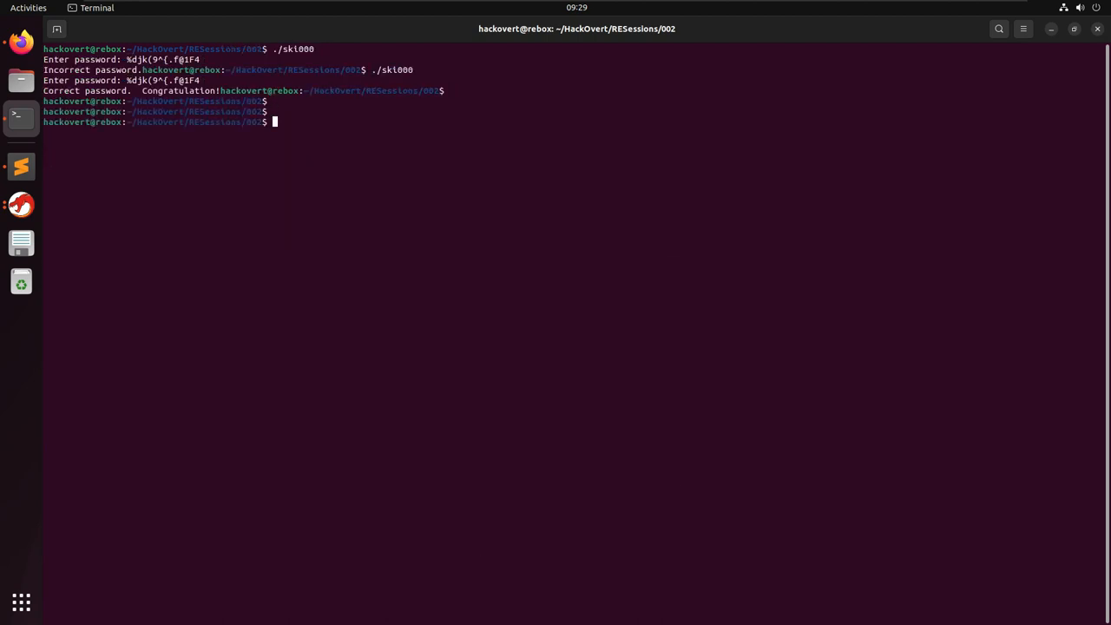
{"action": "type", "text": "echo \"%djk(9^{.f@1F4\" | ./ski000"}
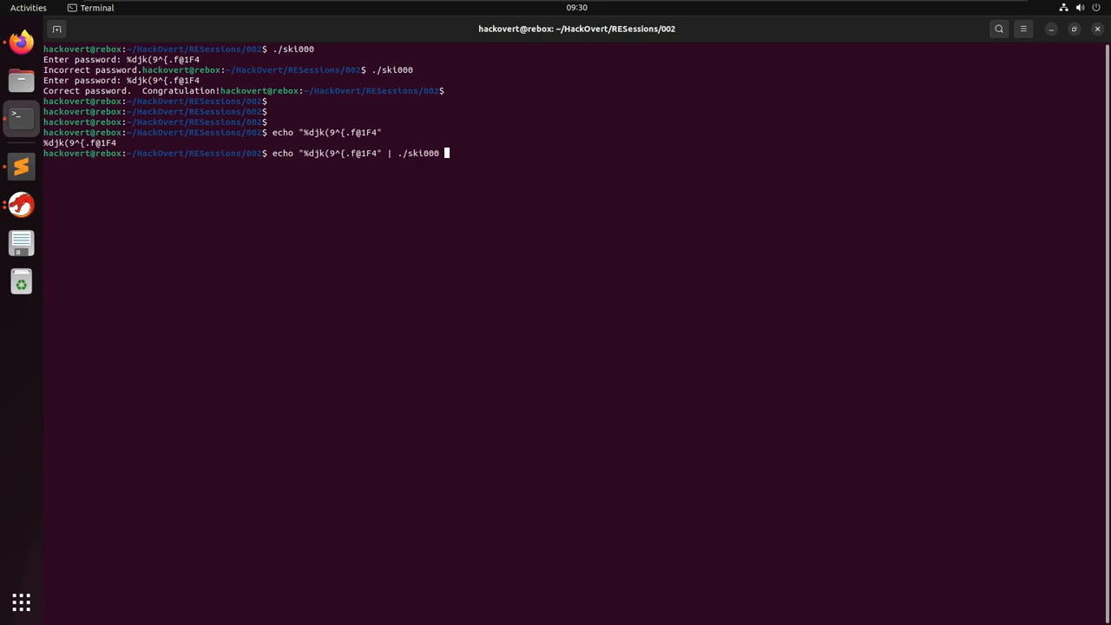
{"action": "key", "text": "Return"}
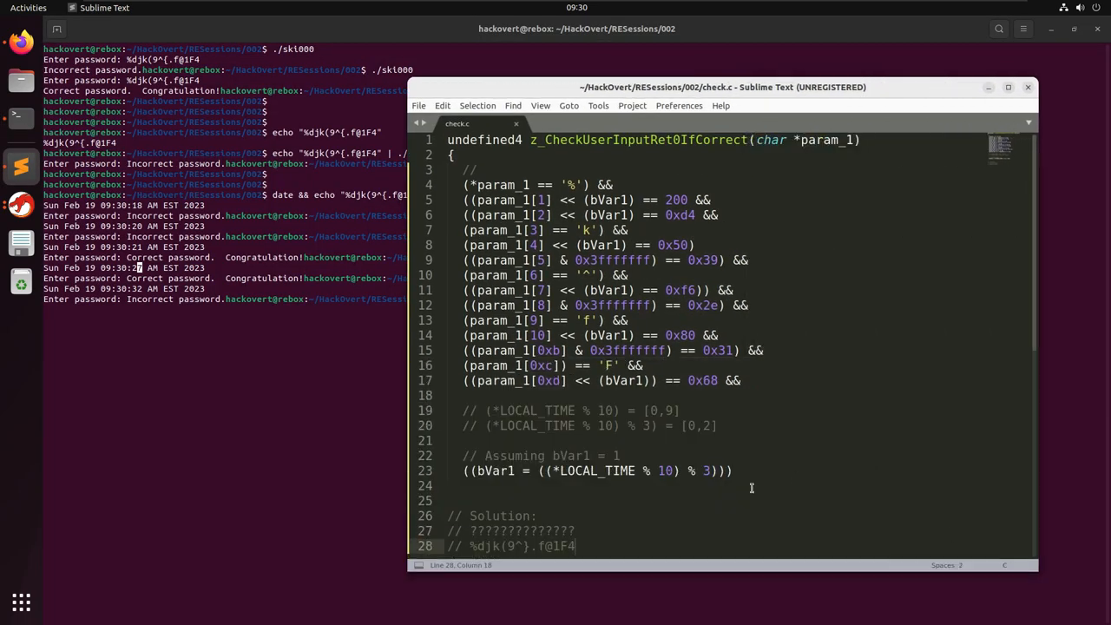
Position the editor beside the terminal, select LOCAL_TIME and check 27 % 10 % 3 in Python
{"action": "left_click_drag", "start_coordinate": [722, 87], "coordinate": [660, 59]}
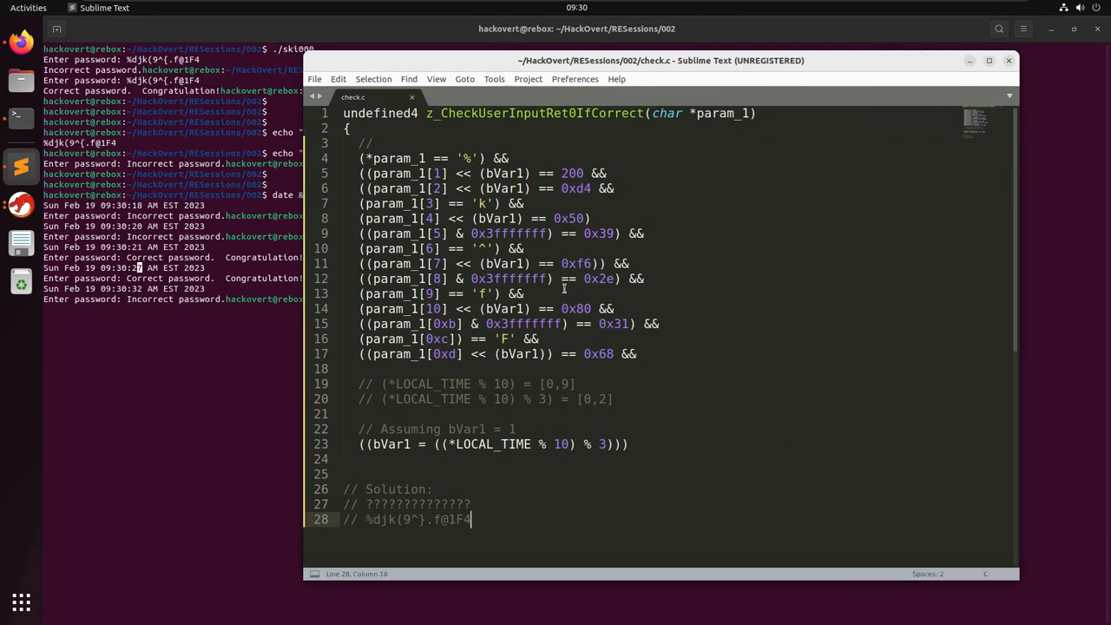
{"action": "left_click", "coordinate": [628, 444]}
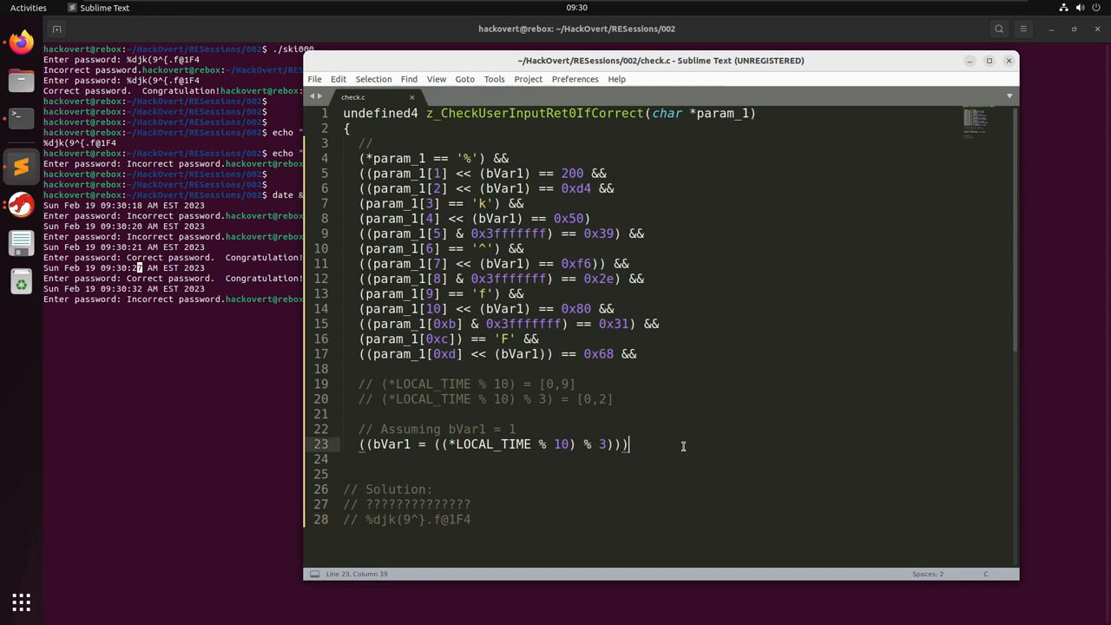
{"action": "double_click", "coordinate": [493, 444]}
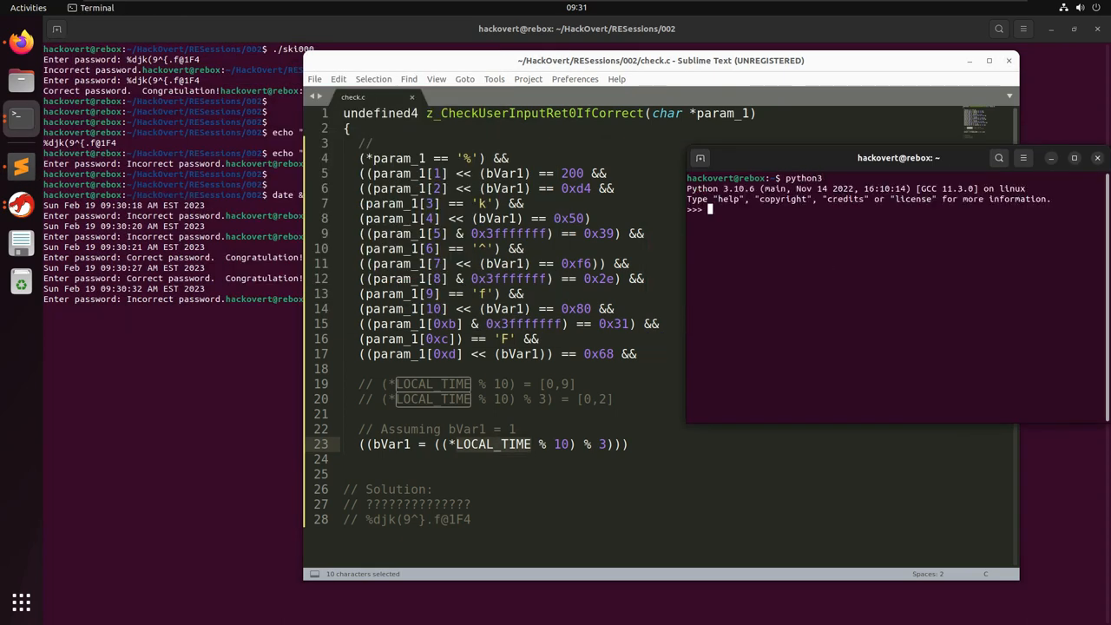
{"action": "type", "text": "27 % 10"}
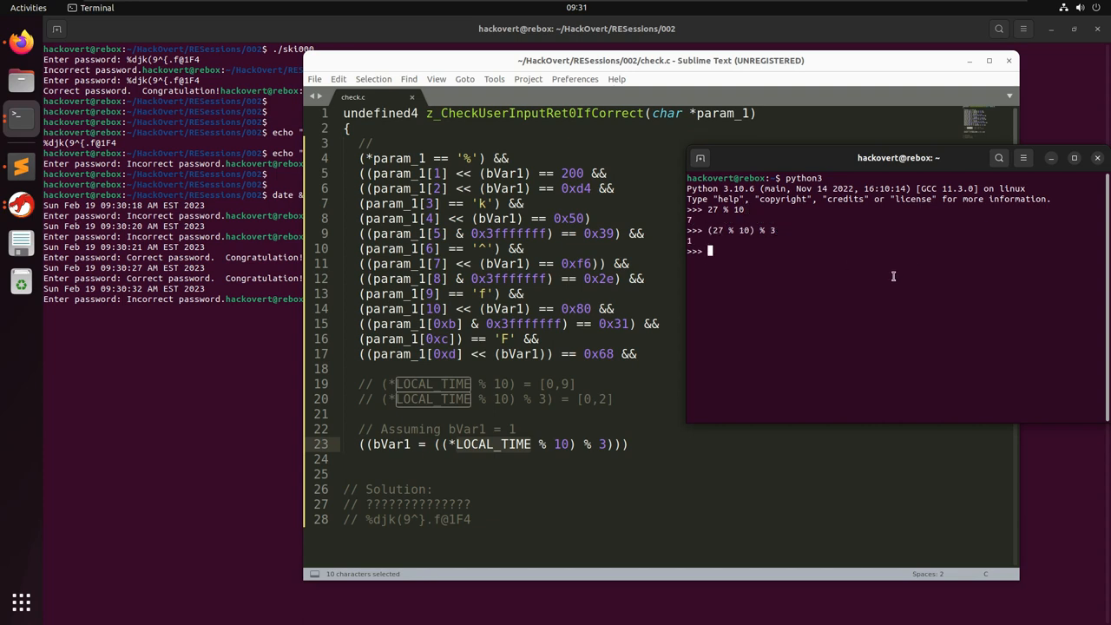
{"action": "mouse_move", "coordinate": [831, 158]}
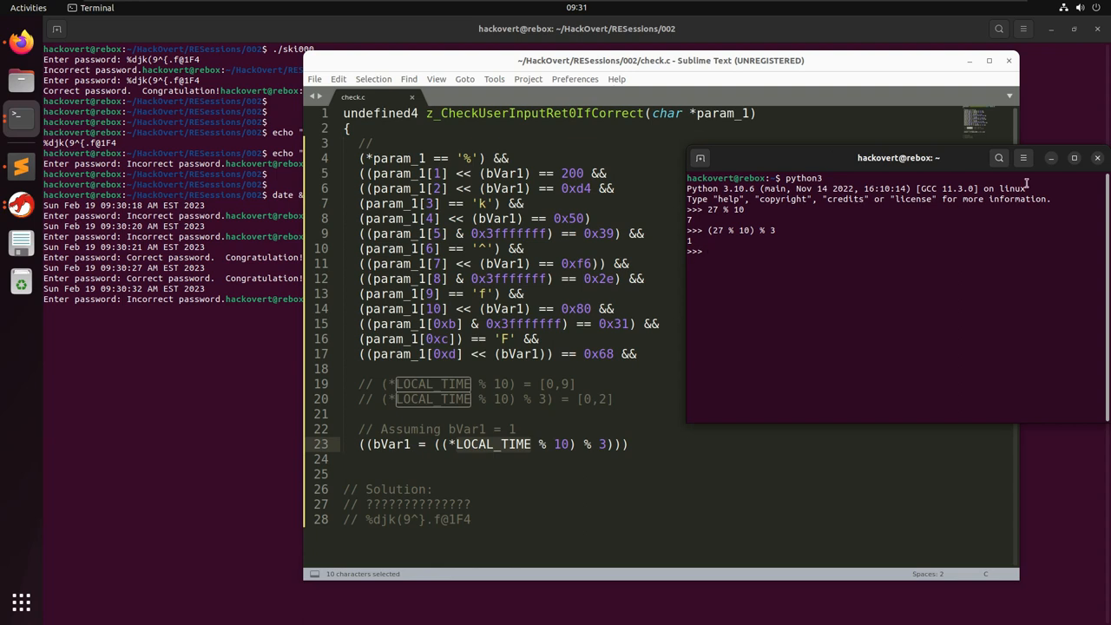
Close the scratch Python terminal and bring the main terminal with the timed attempts to the front
{"action": "left_click", "coordinate": [1097, 157]}
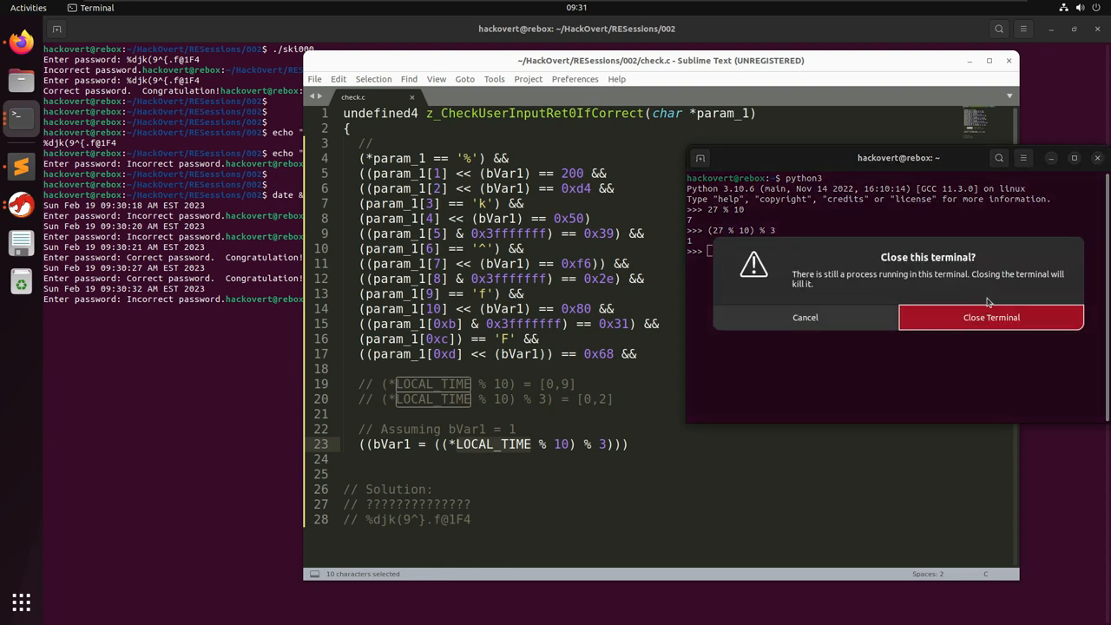
{"action": "left_click", "coordinate": [989, 316]}
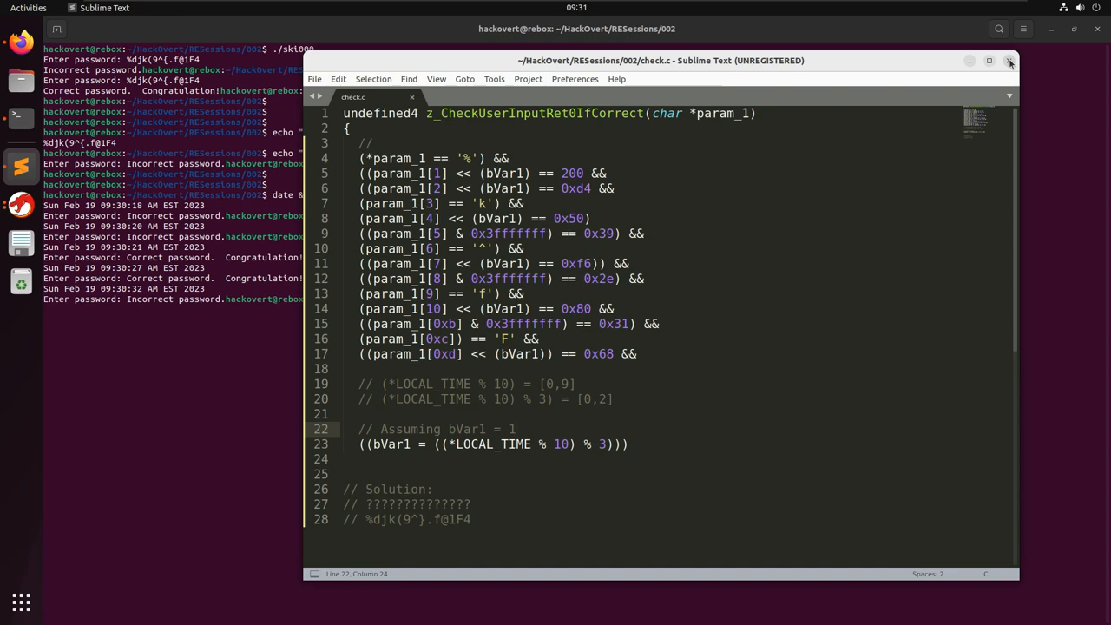
{"action": "left_click", "coordinate": [1011, 60]}
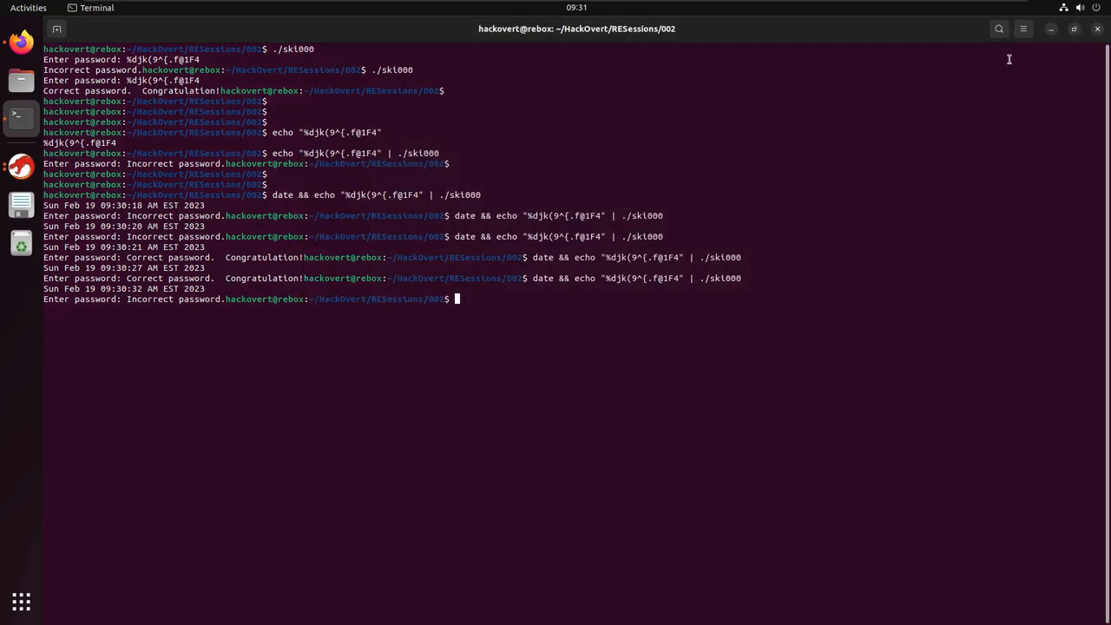